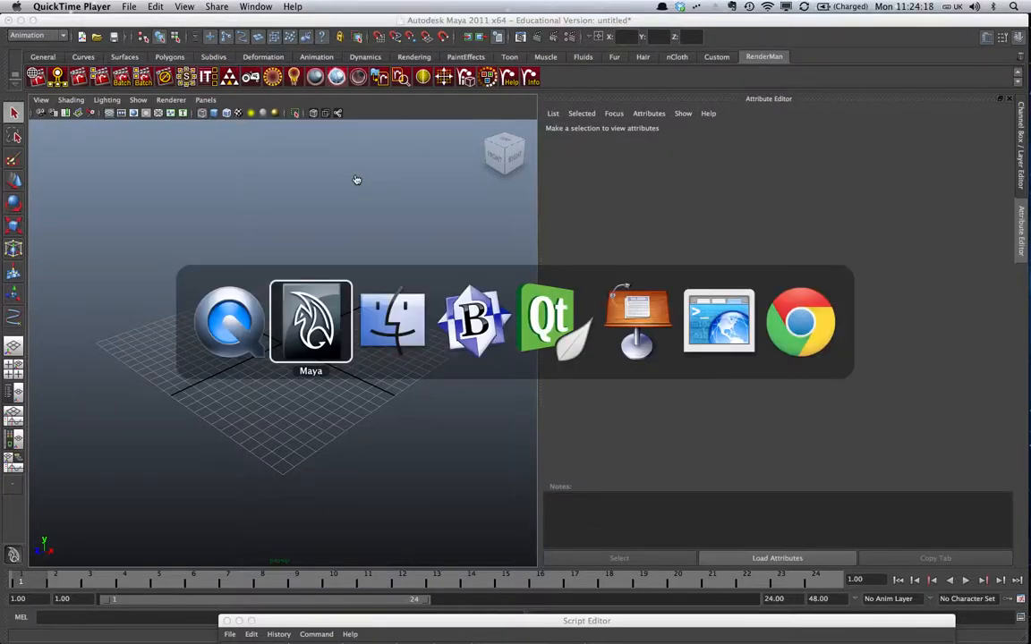
# Show the NoiseNode and Noise class diagram slide in Keynote, then return to Maya.
pyautogui.click(310, 320)
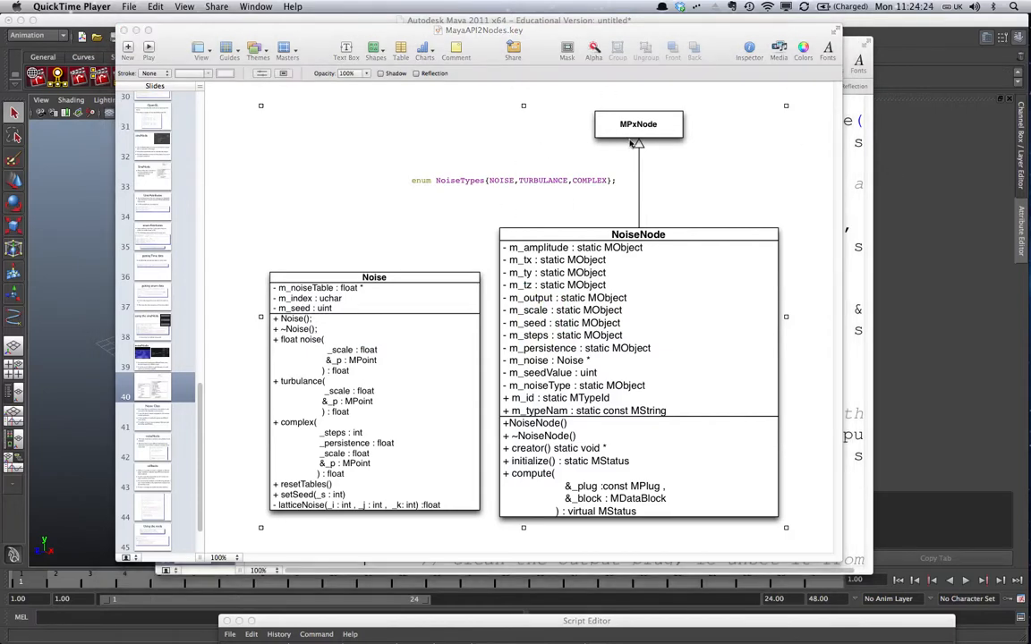
pyautogui.moveTo(572, 273)
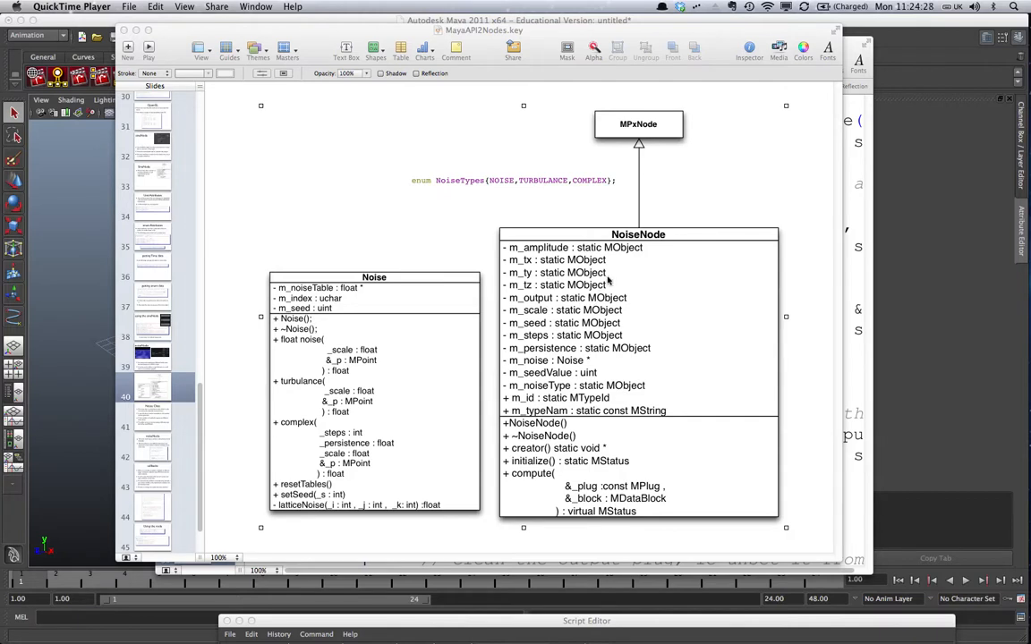
pyautogui.moveTo(317, 270)
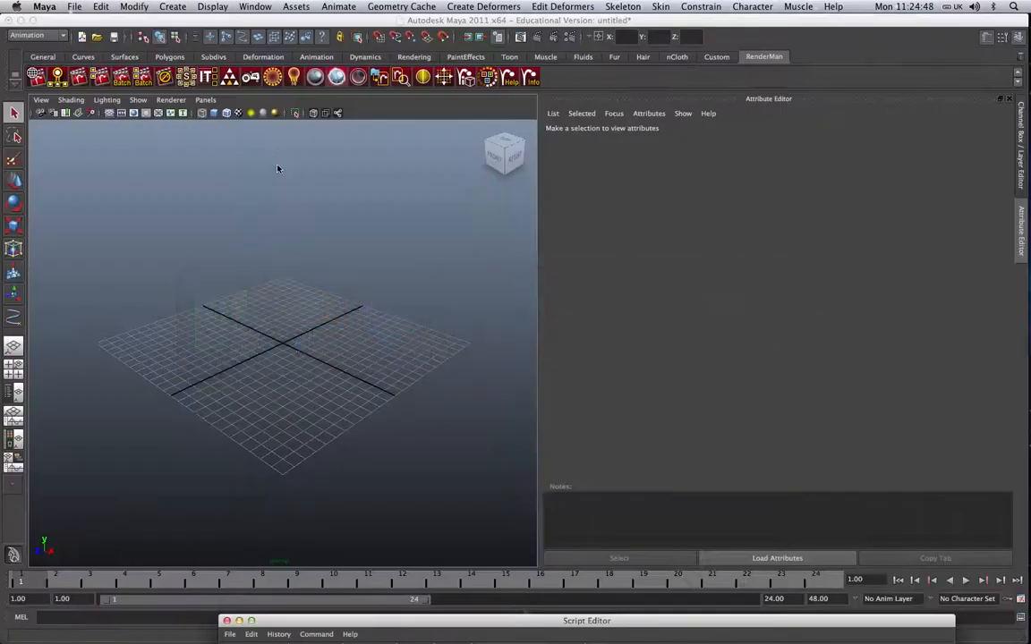
# Load noiseNode.bundle in the Plug-in Manager, review its info, and close both windows.
pyautogui.click(255, 6)
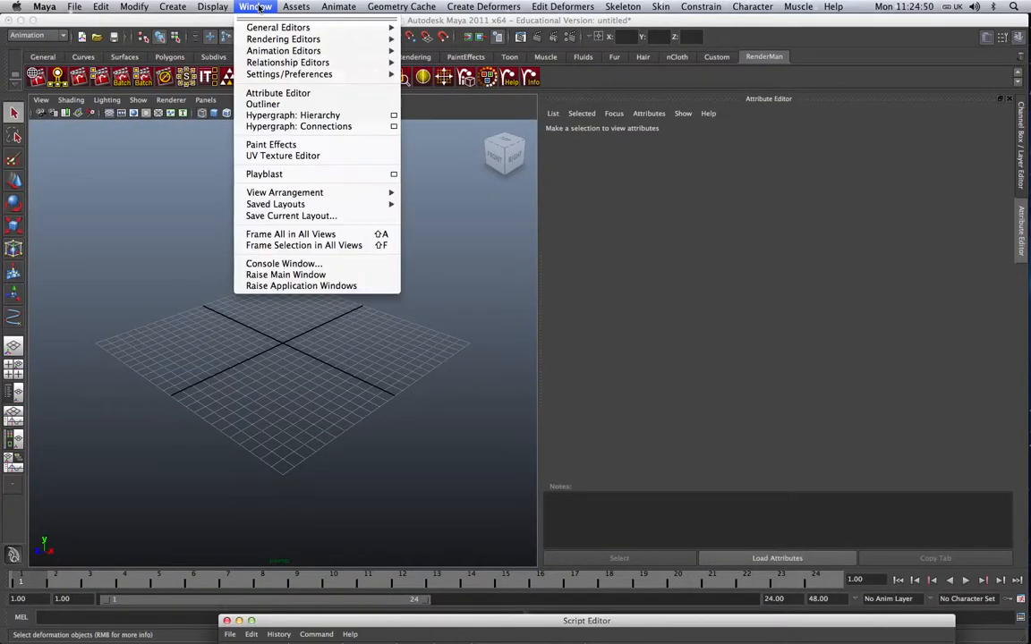
pyautogui.moveTo(289, 73)
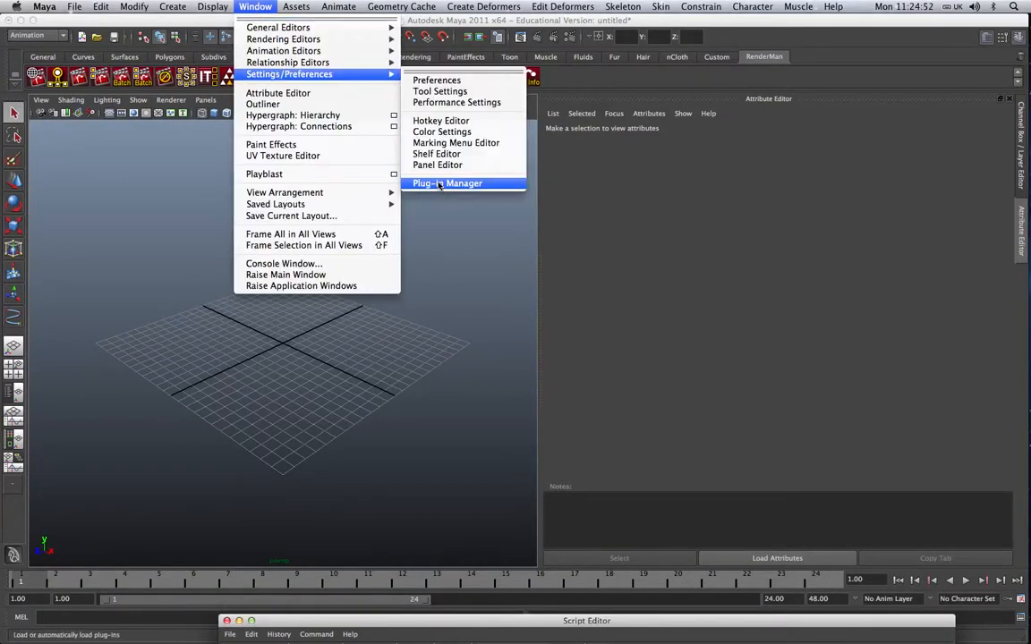
pyautogui.click(447, 183)
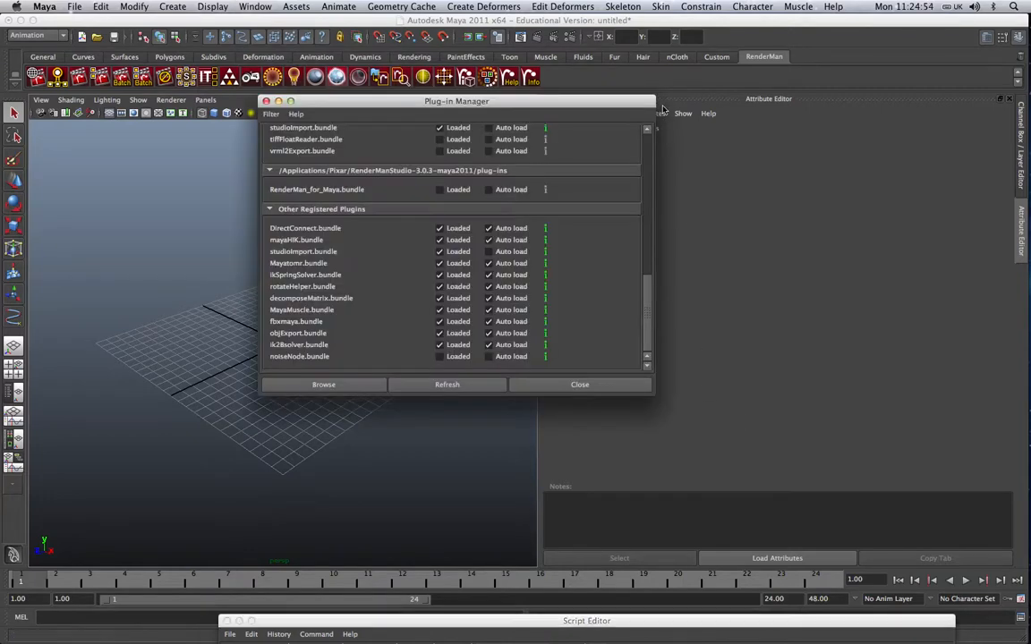
pyautogui.click(323, 384)
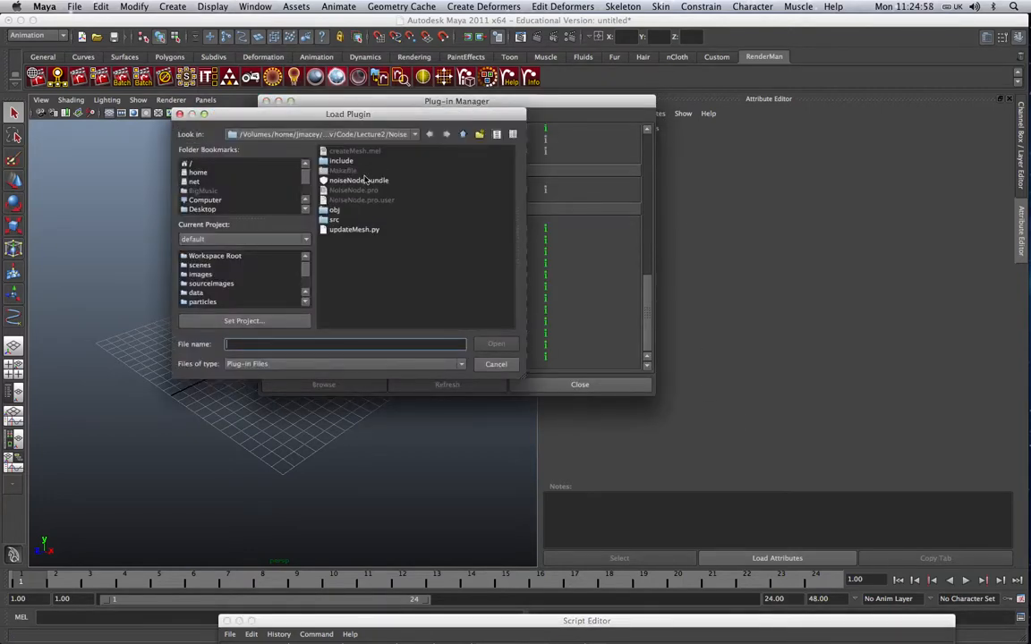
pyautogui.click(358, 180)
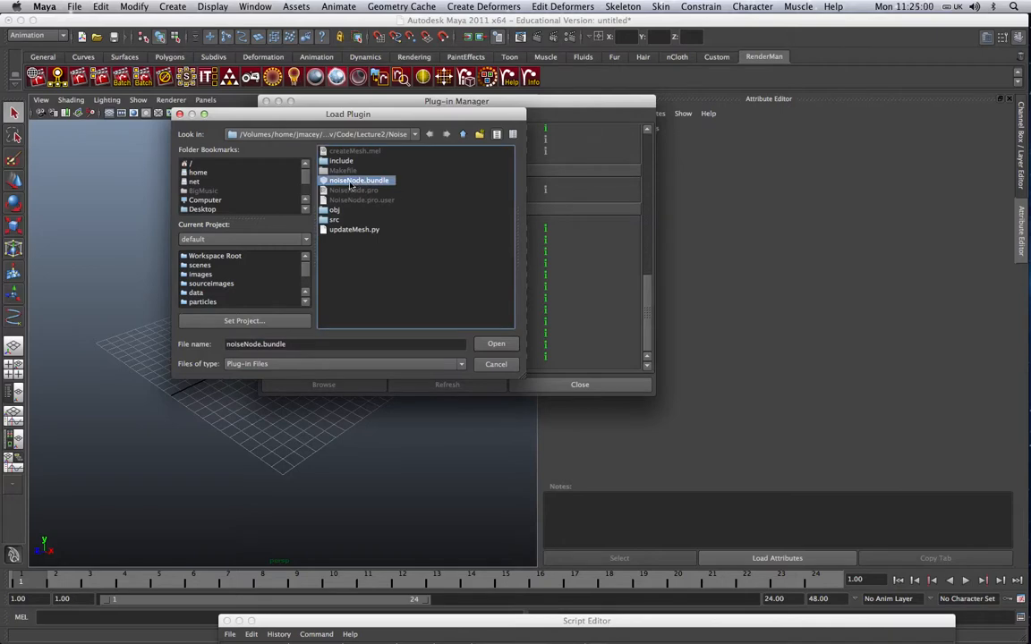
pyautogui.moveTo(372, 188)
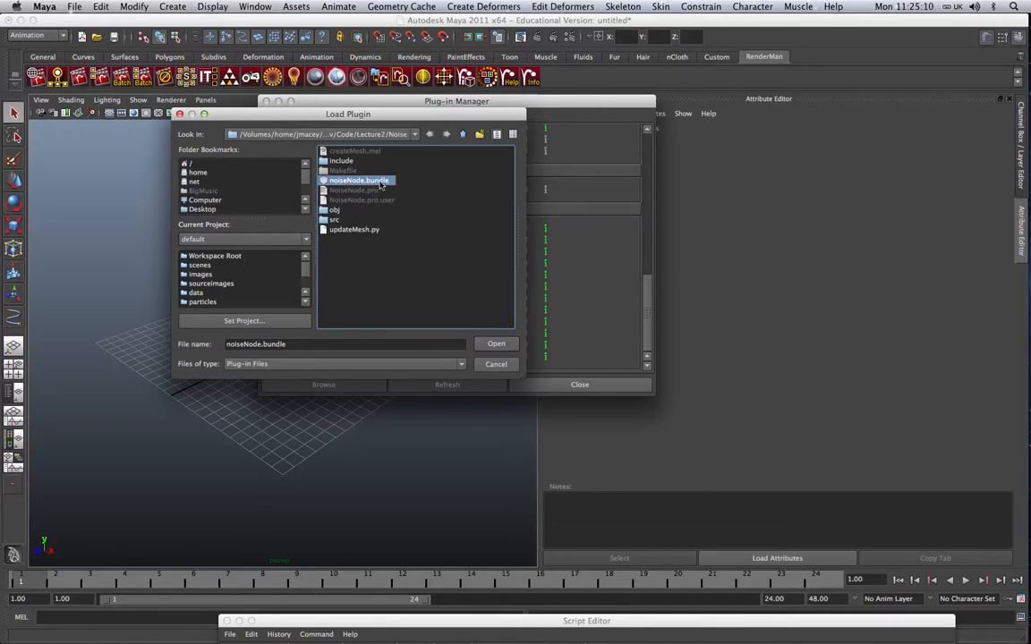
pyautogui.moveTo(387, 213)
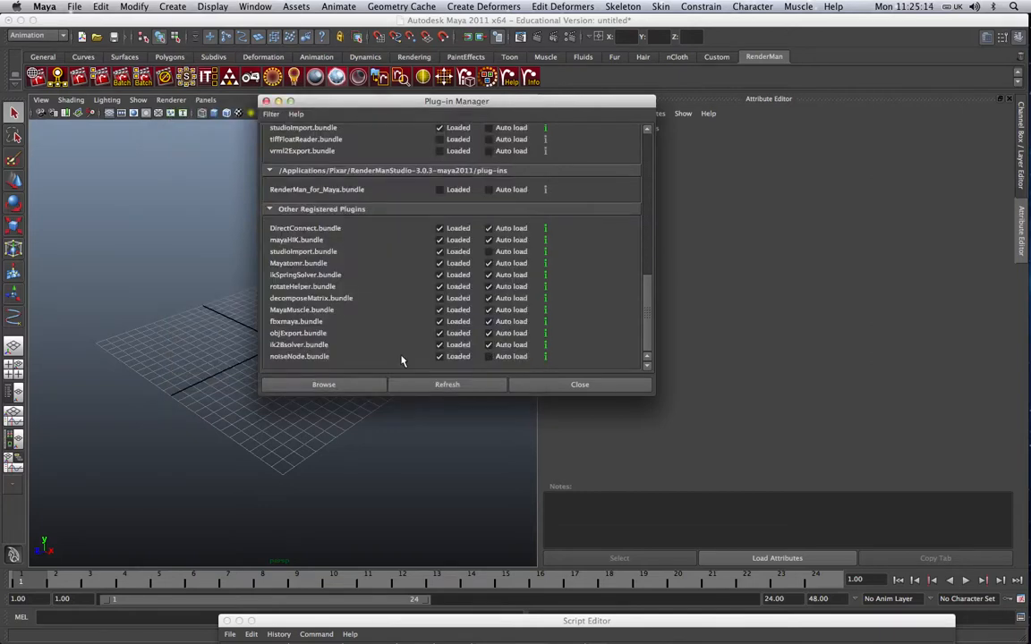
pyautogui.moveTo(290, 363)
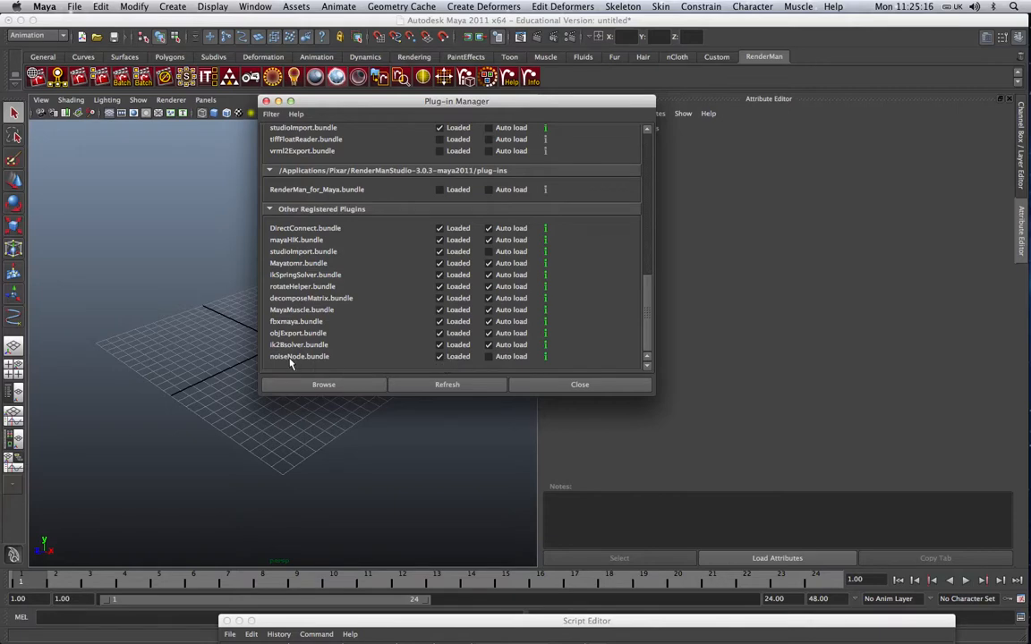
pyautogui.moveTo(331, 344)
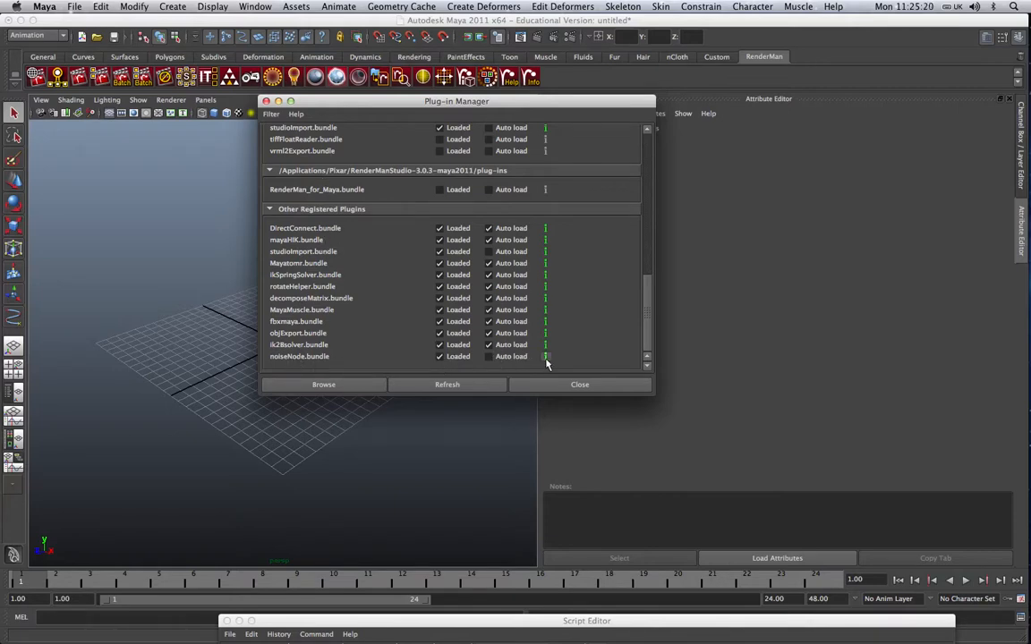
pyautogui.click(545, 356)
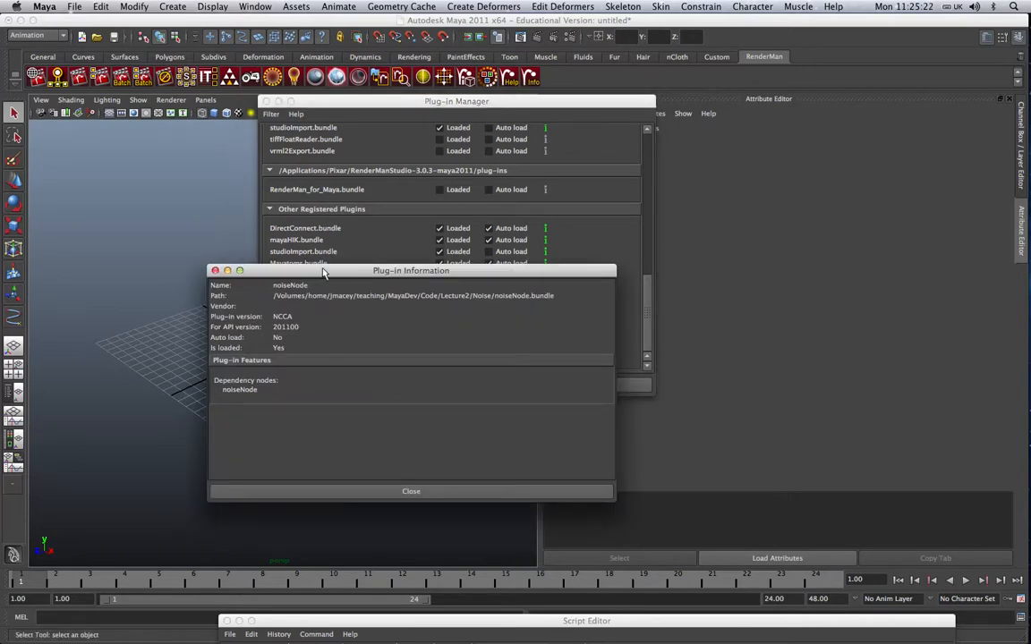
pyautogui.moveTo(224, 264)
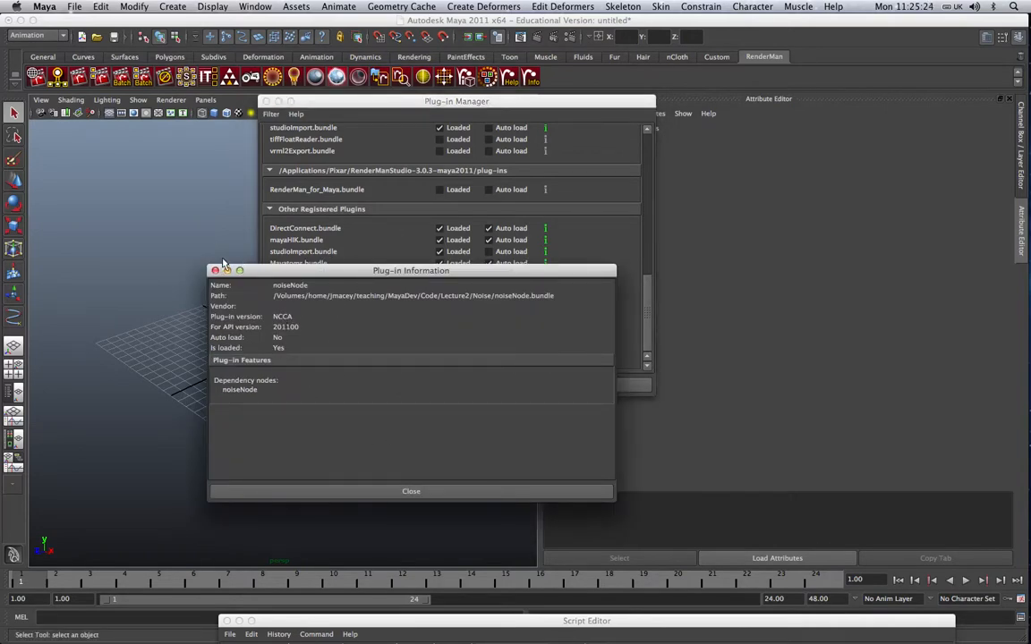
pyautogui.click(411, 491)
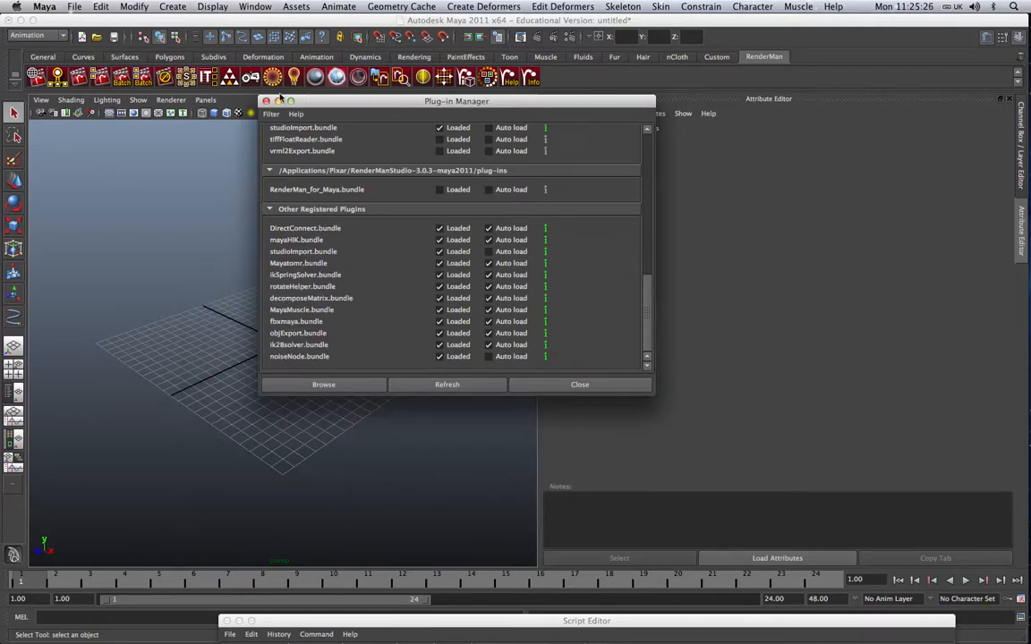
pyautogui.click(579, 385)
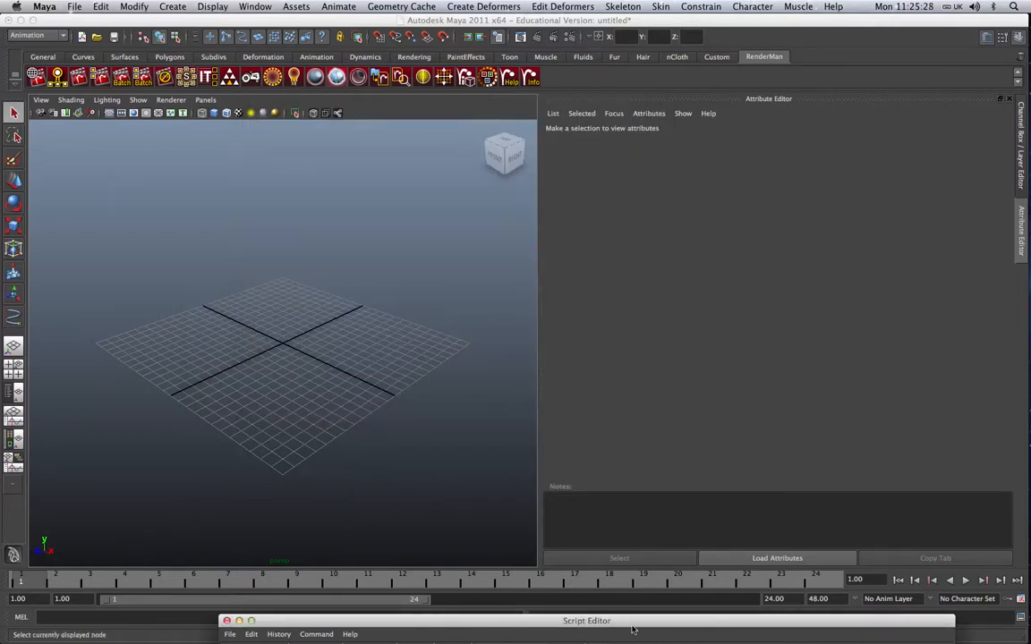
# Write createNode noiseNode in the Script Editor's MEL input, then choose Python input.
pyautogui.click(586, 621)
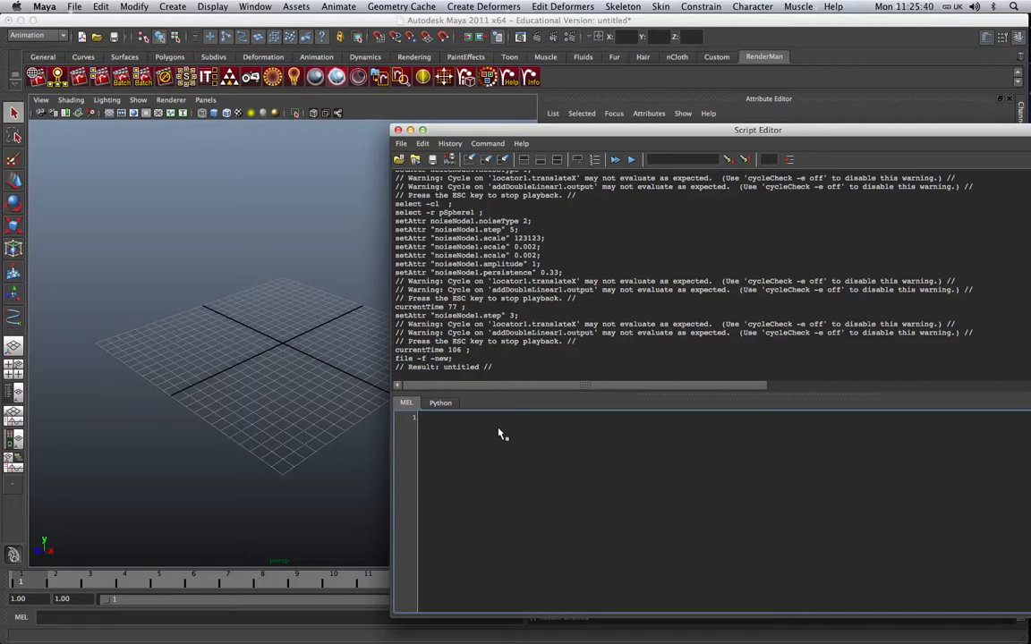
pyautogui.write('createNode')
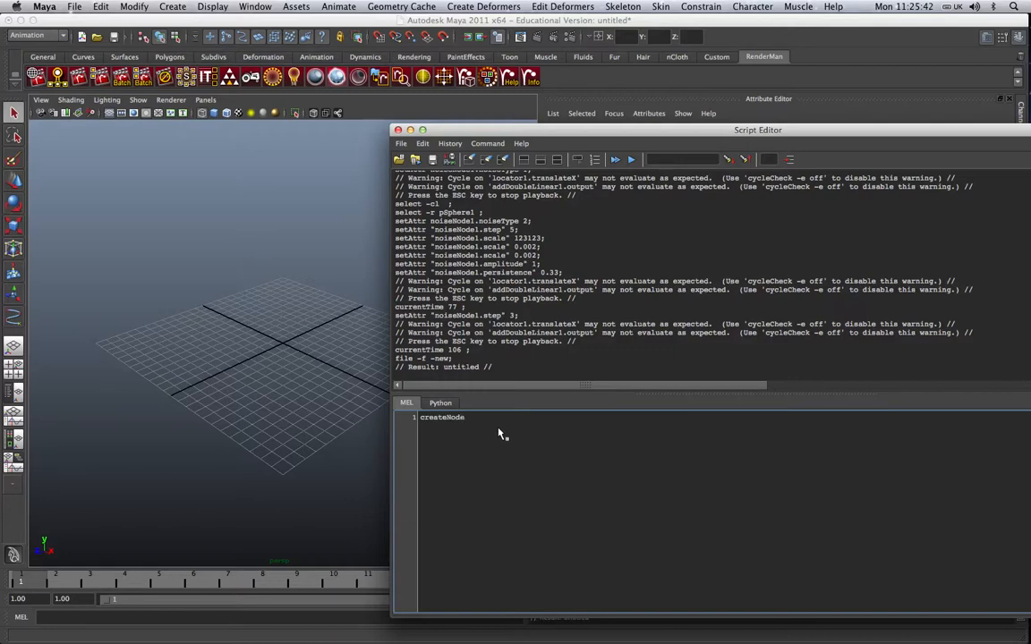
pyautogui.write('noiseNode')
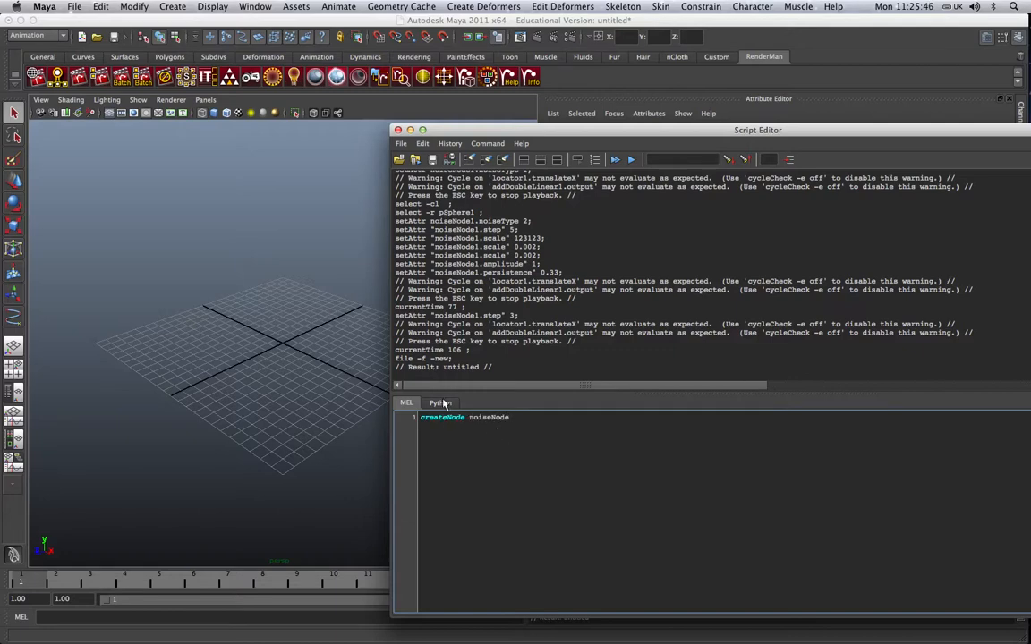
pyautogui.click(439, 403)
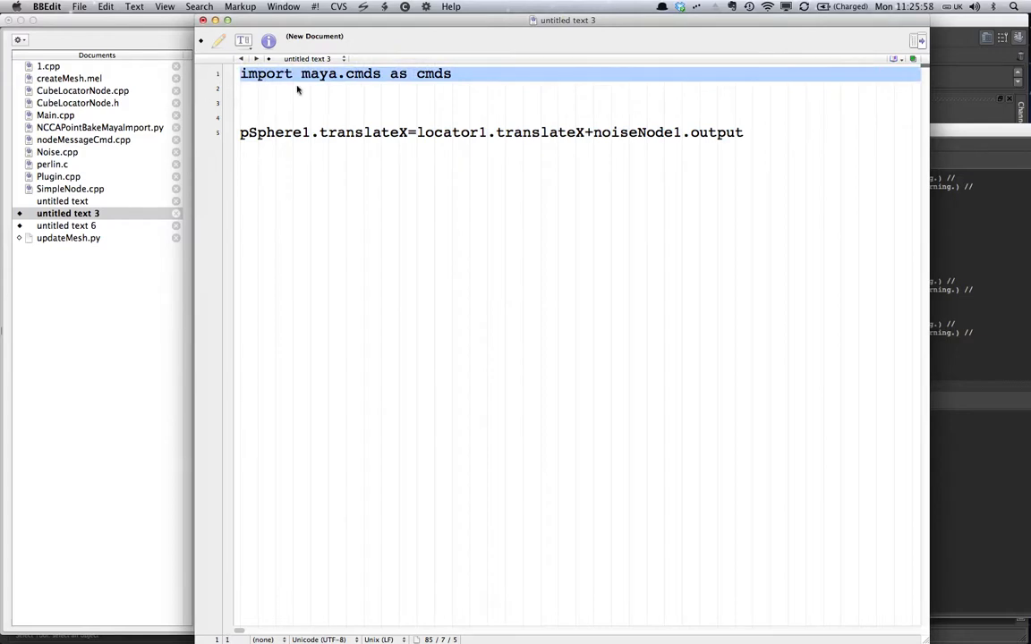
pyautogui.moveTo(447, 79)
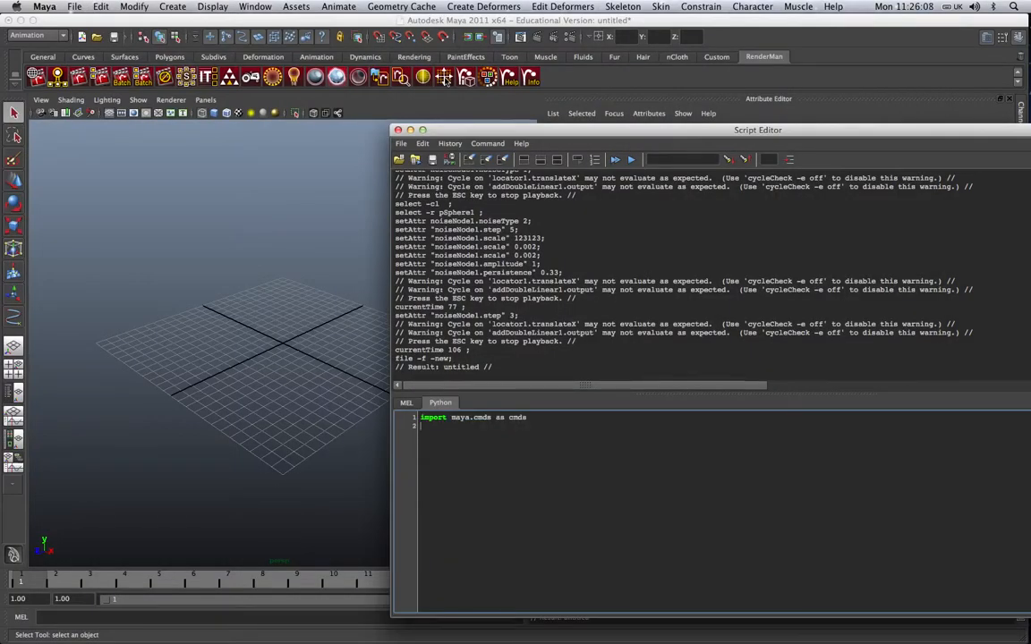
# Enter cmds.createNode('noiseNode') in the Python input to build a noise node.
pyautogui.write('cmds.')
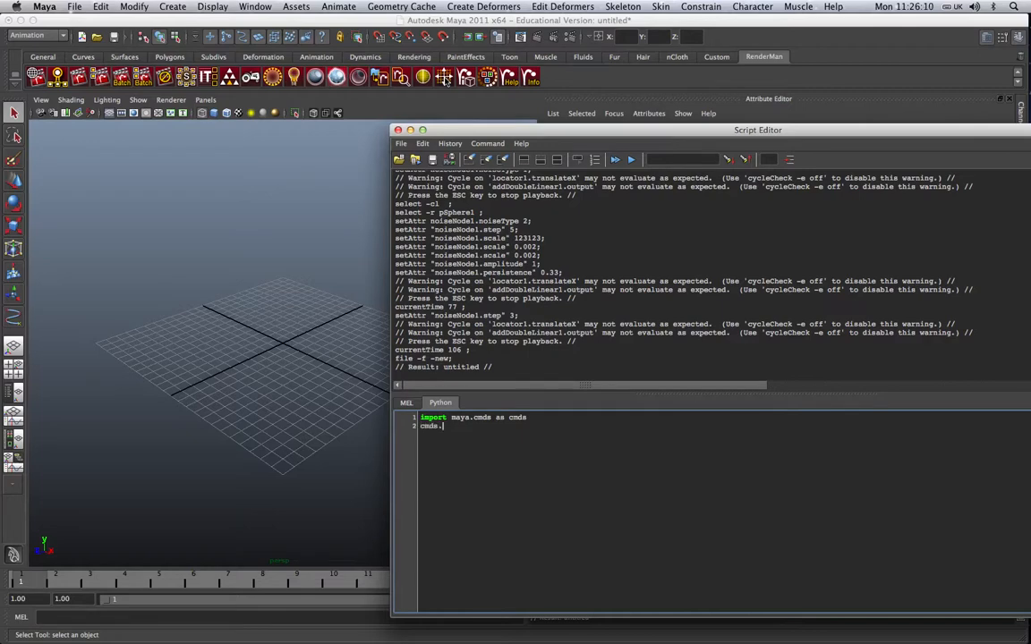
pyautogui.write('createNode')
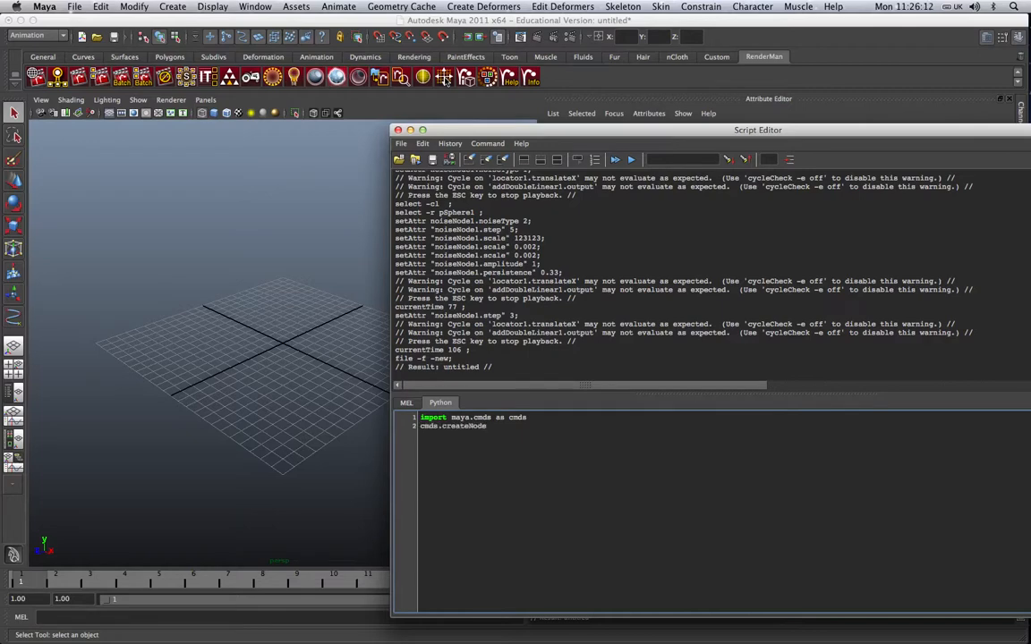
pyautogui.write("('")
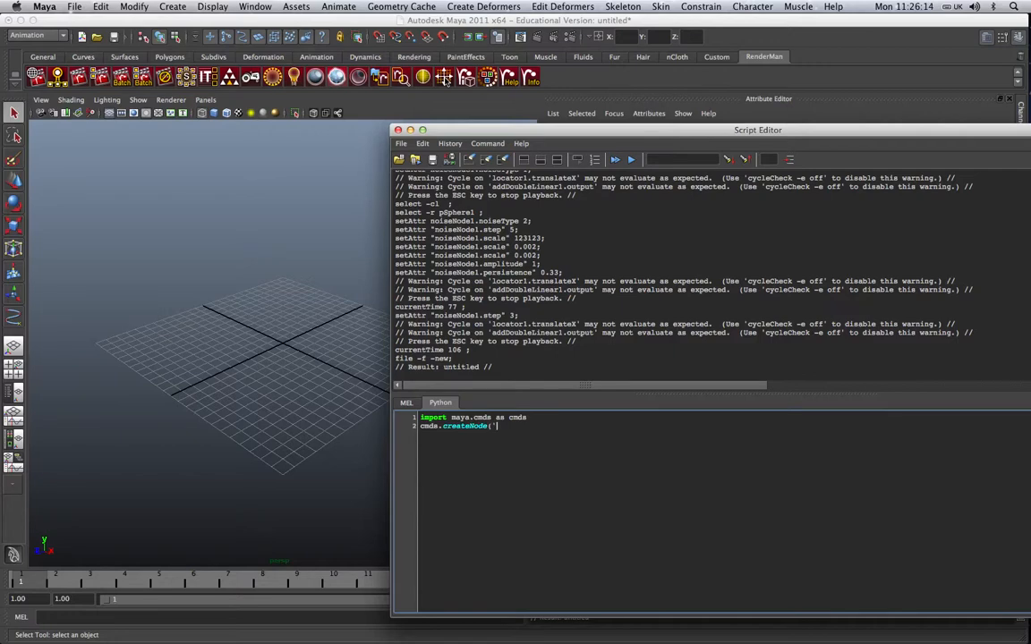
pyautogui.write('noiseNode')
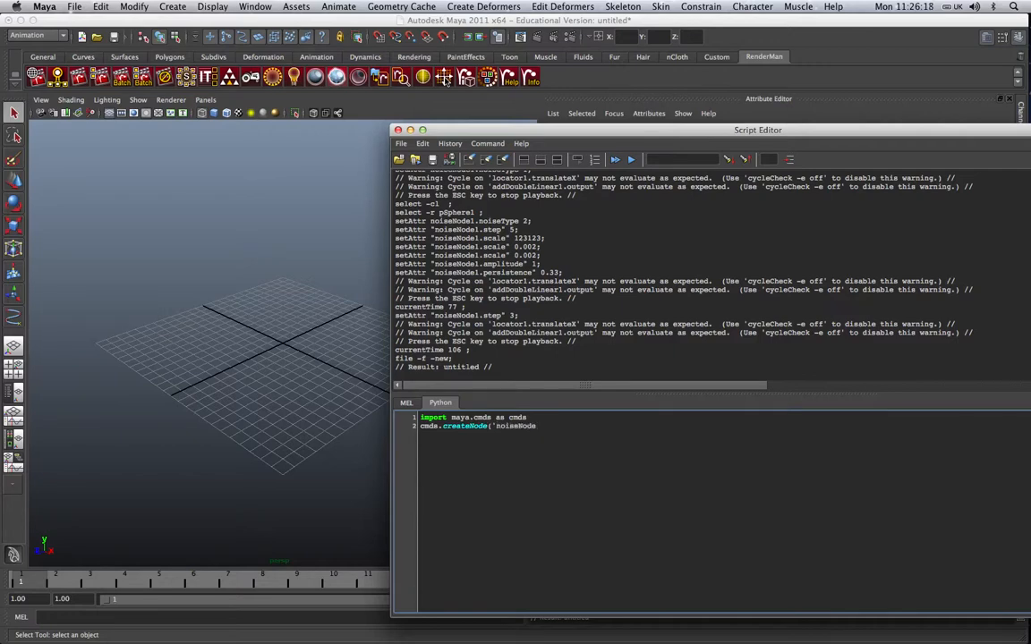
pyautogui.write("')")
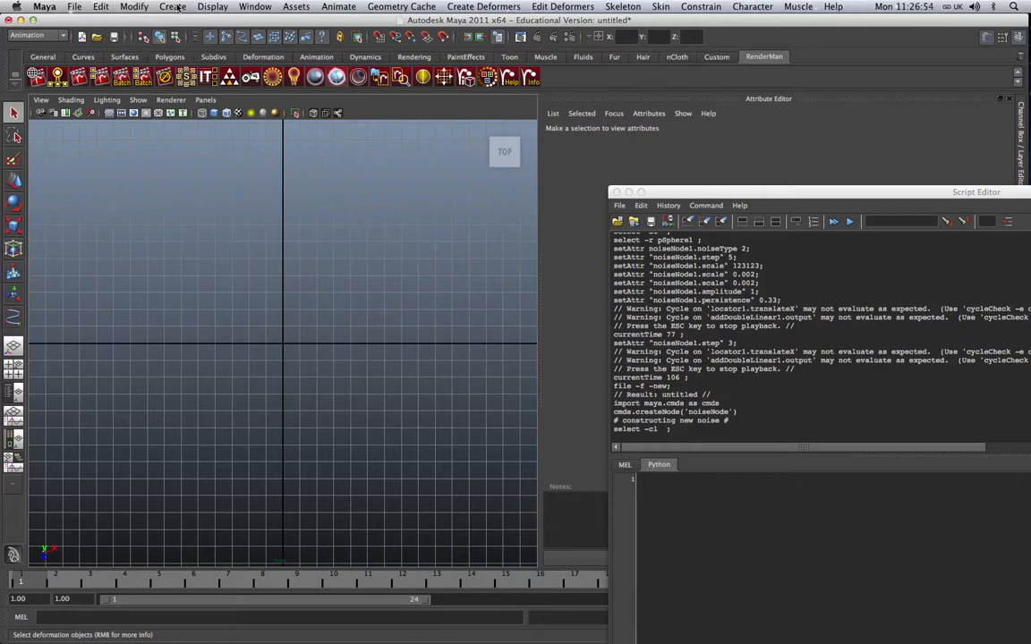
# Draw the looping path curve curve1 with the CV Curve Tool in the top view.
pyautogui.click(171, 7)
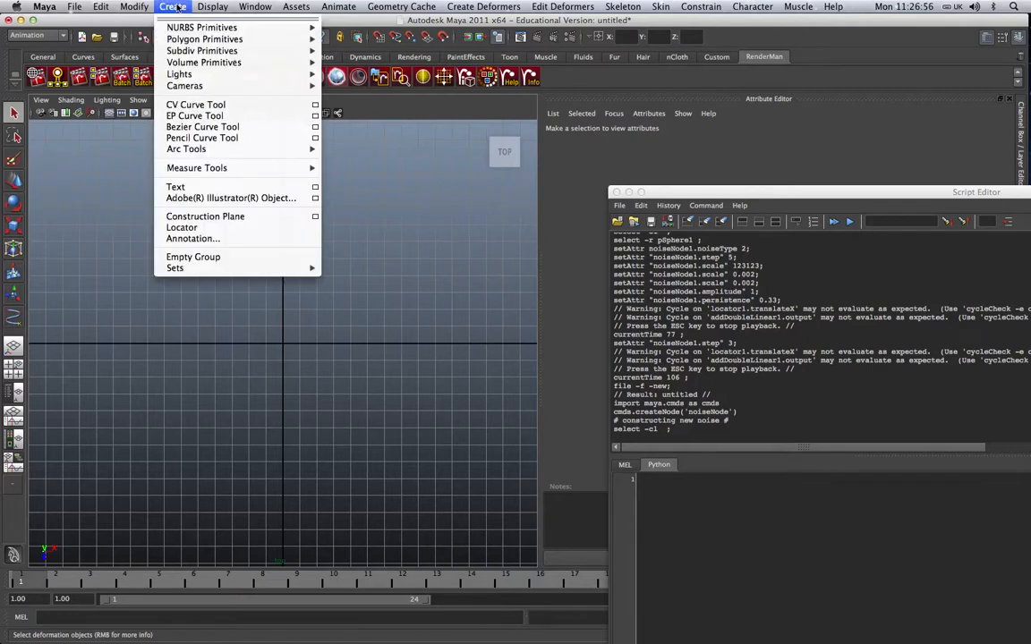
pyautogui.click(195, 105)
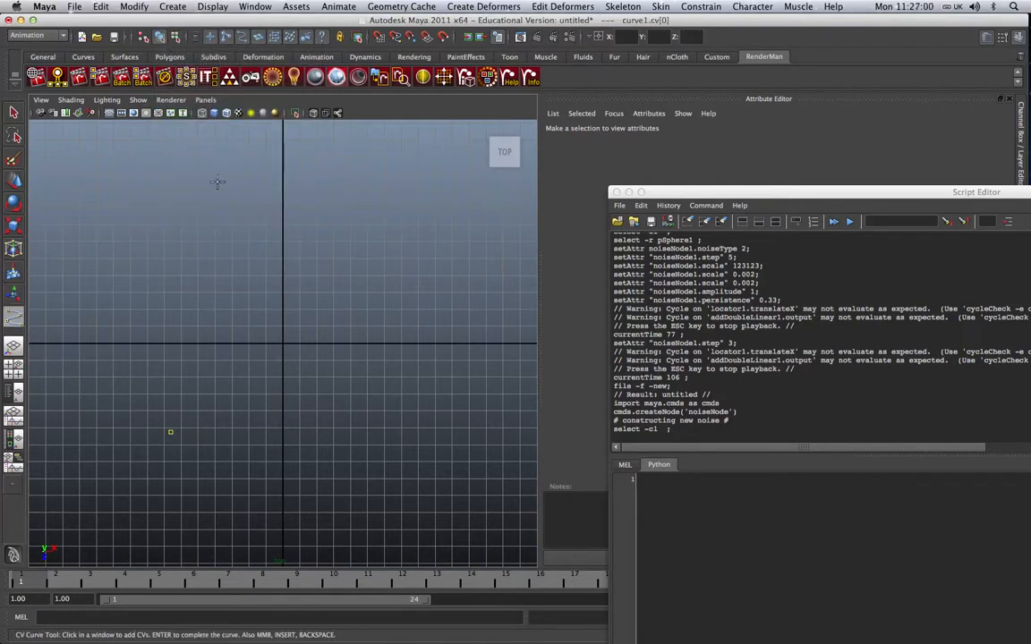
pyautogui.click(443, 371)
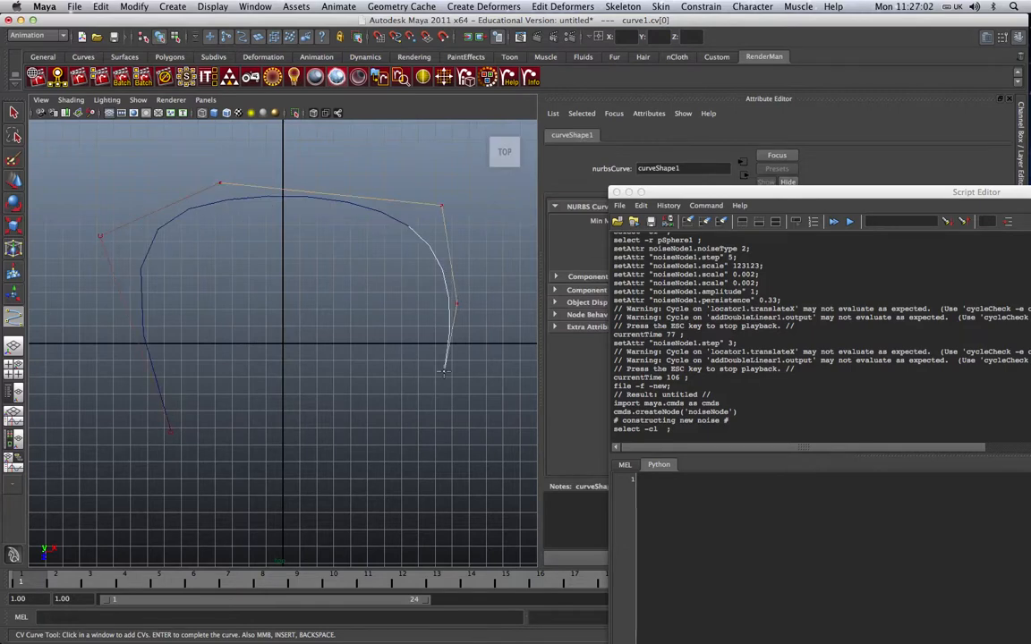
pyautogui.click(282, 507)
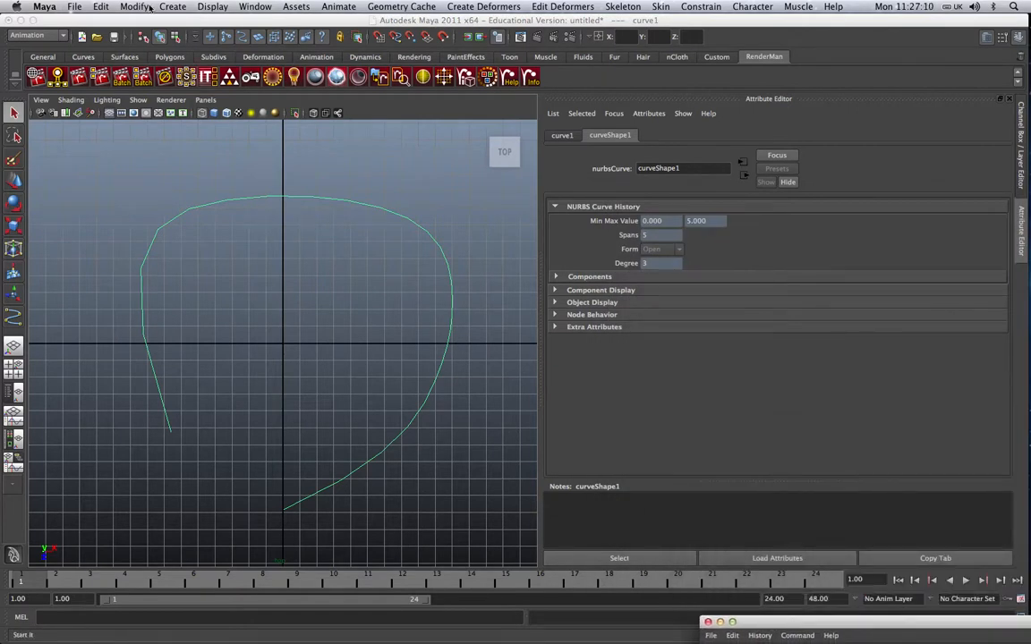
# Add a locator at the scene origin with Create > Locator.
pyautogui.click(183, 7)
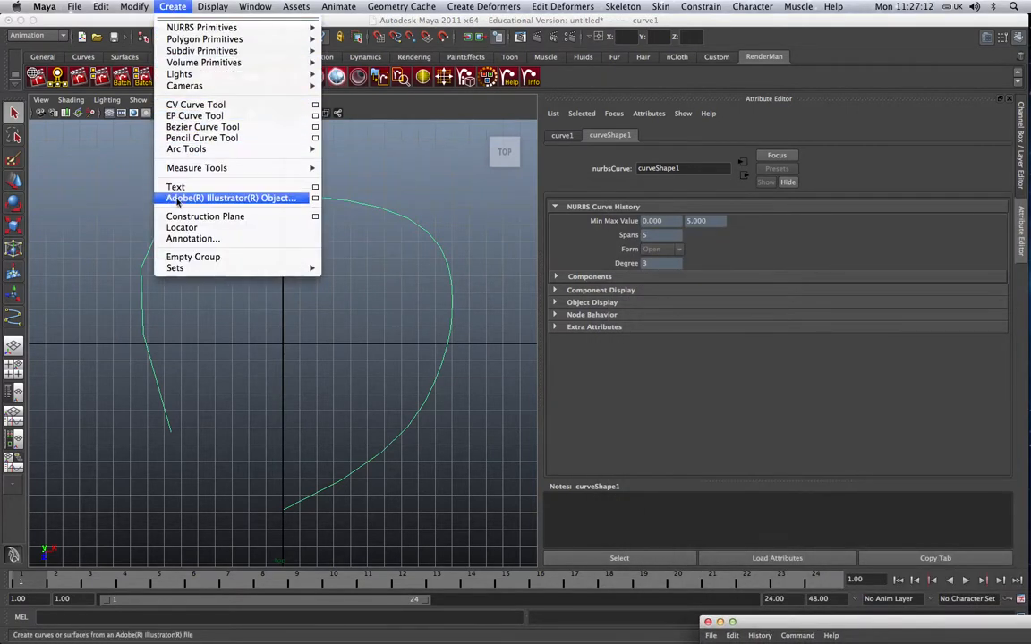
pyautogui.moveTo(182, 228)
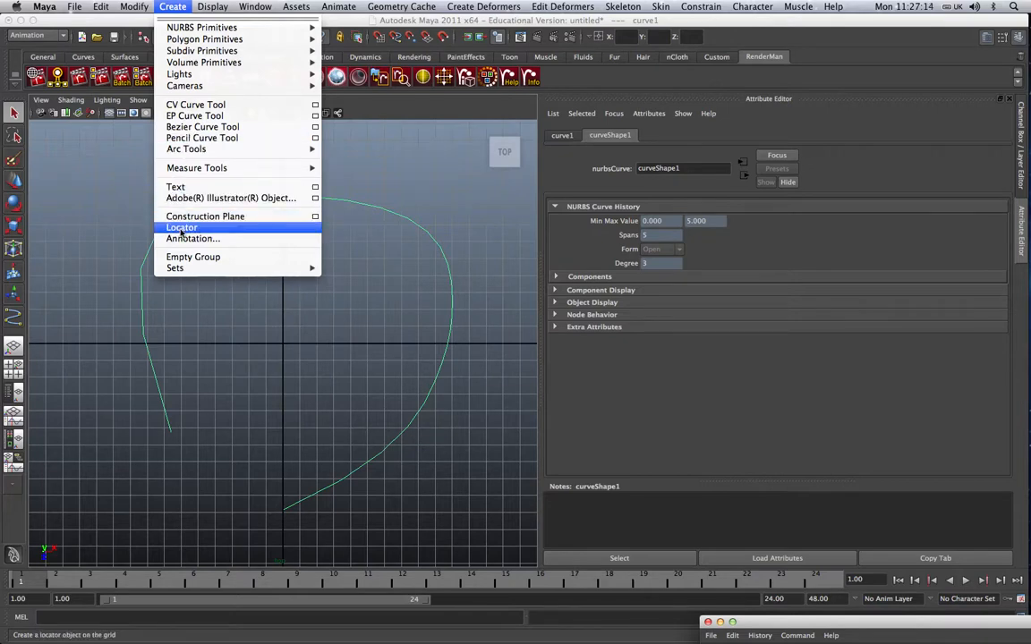
pyautogui.click(182, 227)
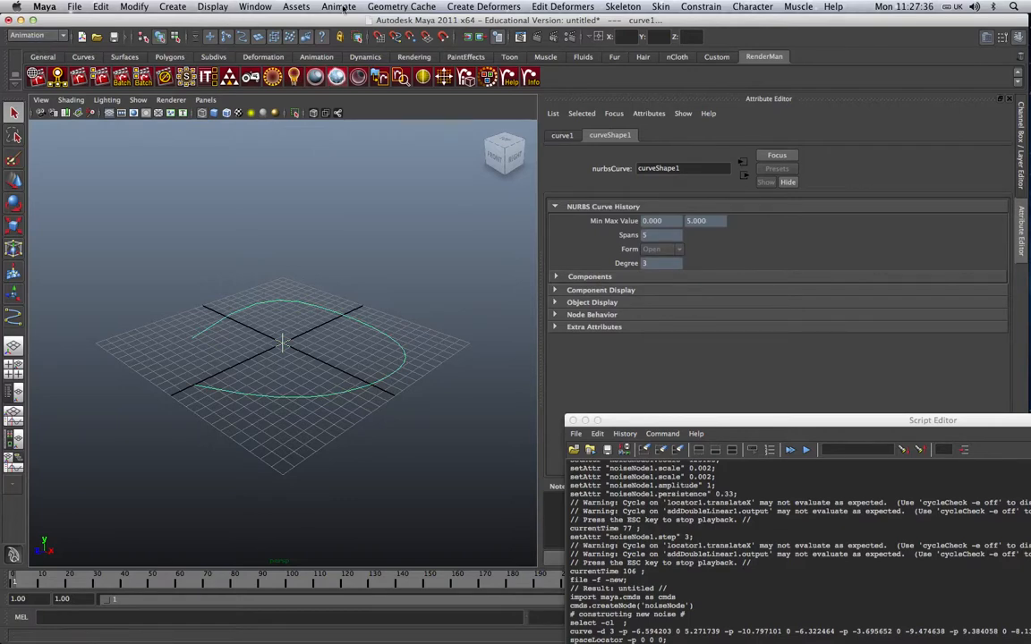
# Attach the locator to curve1 as a motion path, creating motionPath1.
pyautogui.click(337, 6)
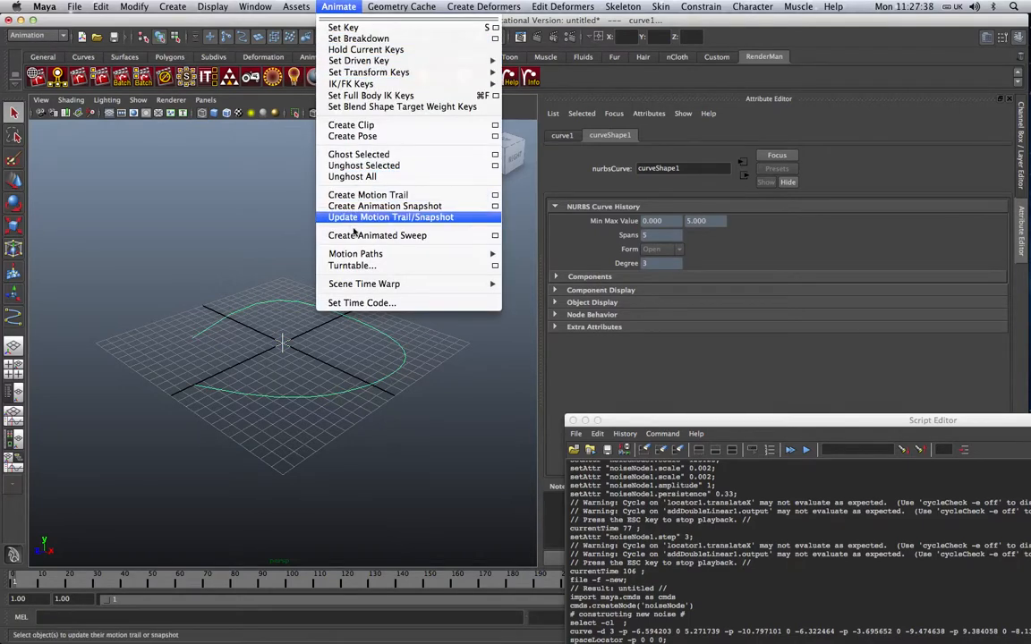
pyautogui.moveTo(356, 253)
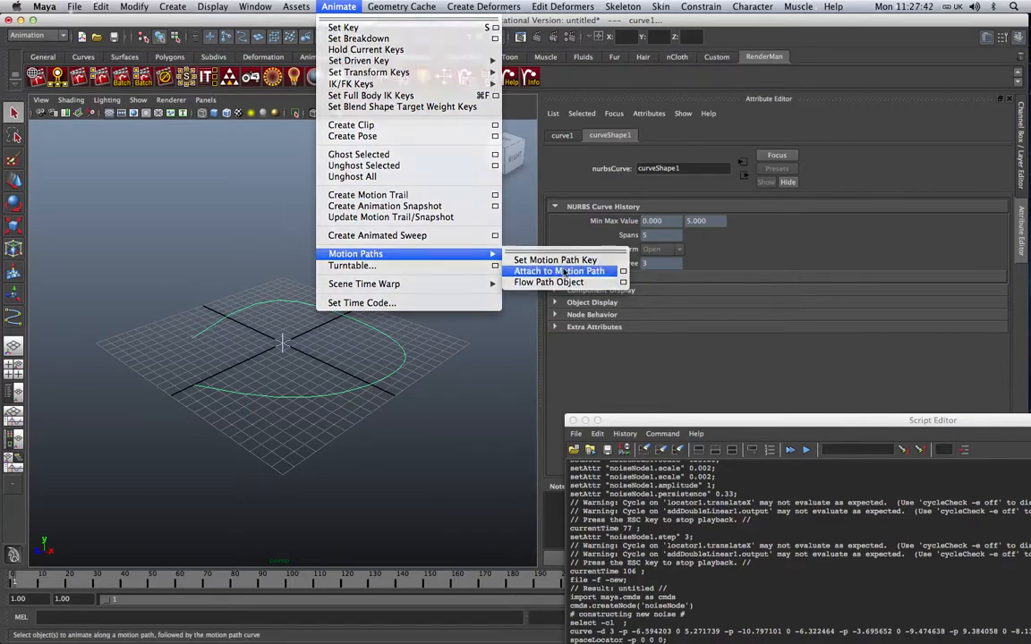
pyautogui.click(559, 270)
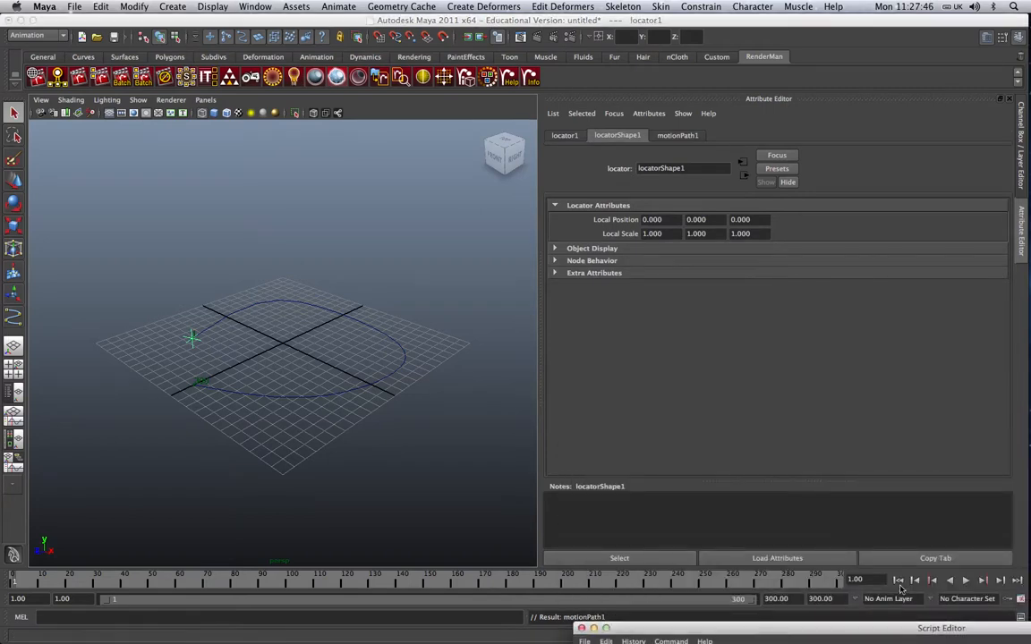
pyautogui.click(966, 582)
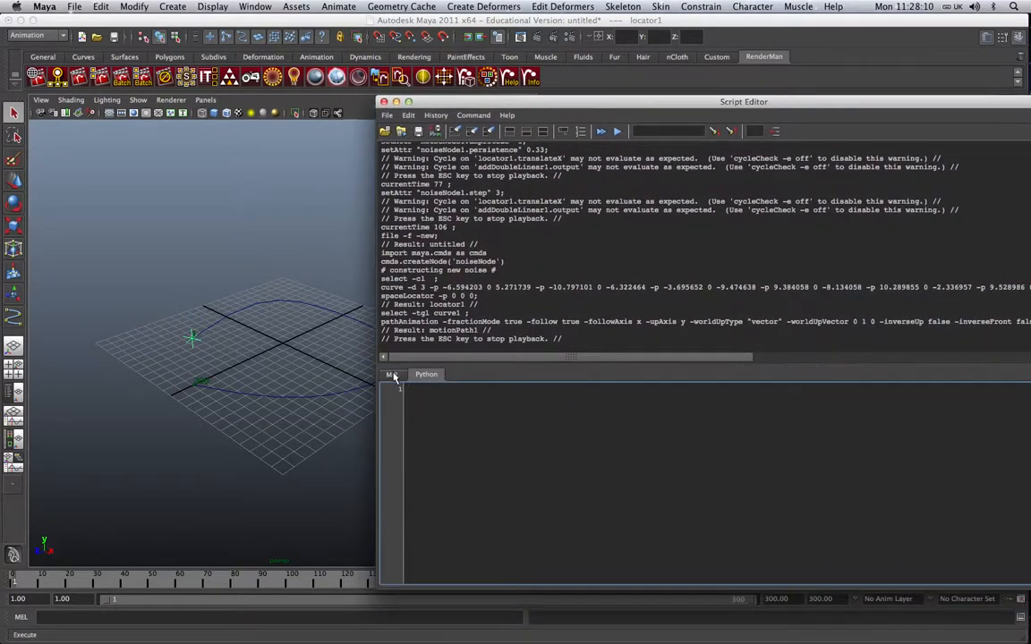
# Run connectAttr locator1.tx noiseNode1.tx in the MEL tab.
pyautogui.write('createNode noiseNode')
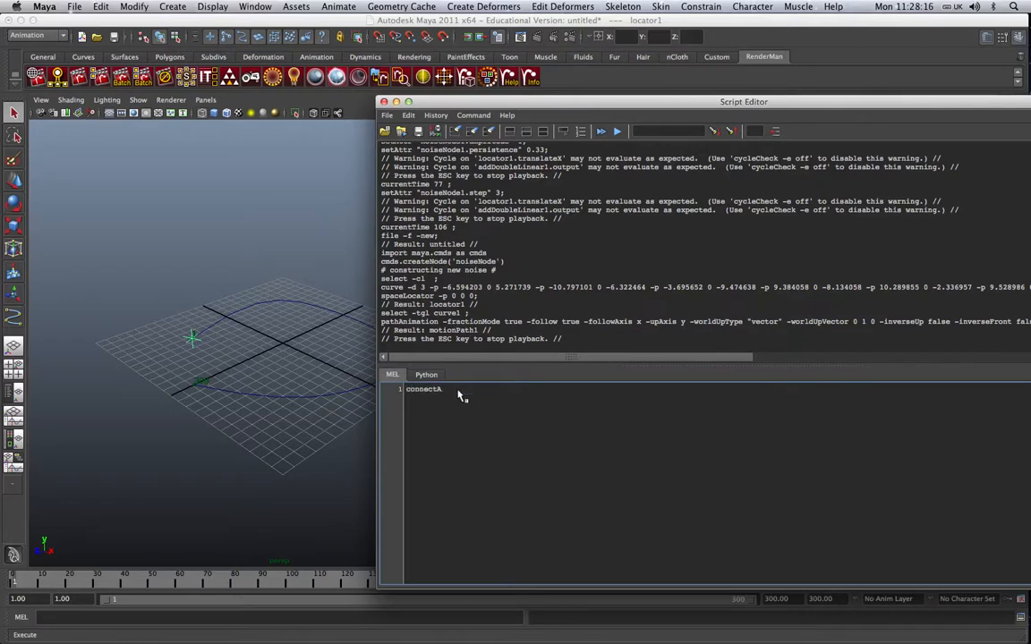
pyautogui.write('Attr')
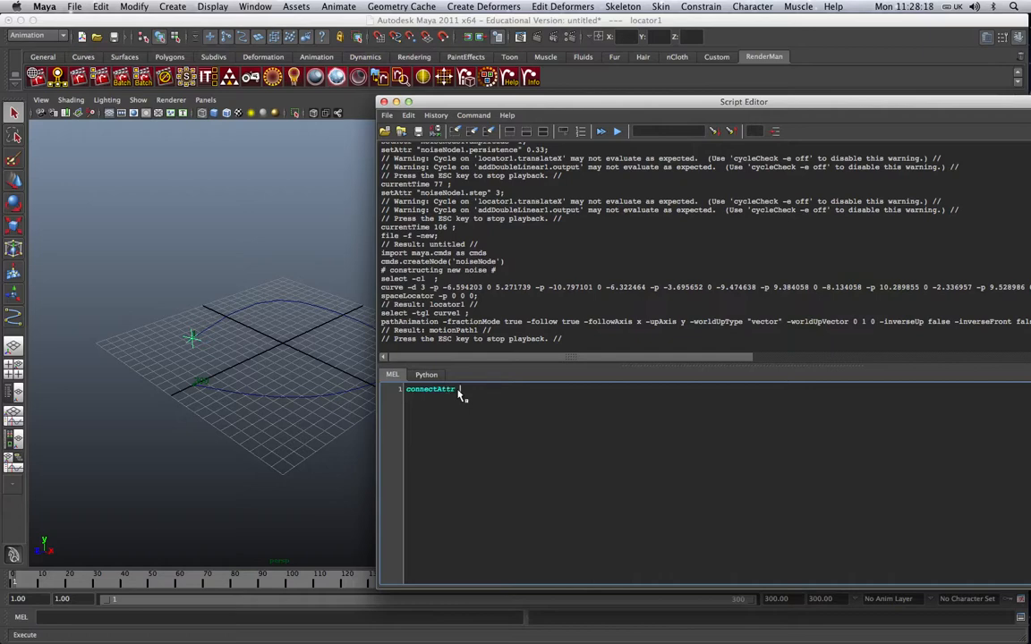
pyautogui.write('locator1')
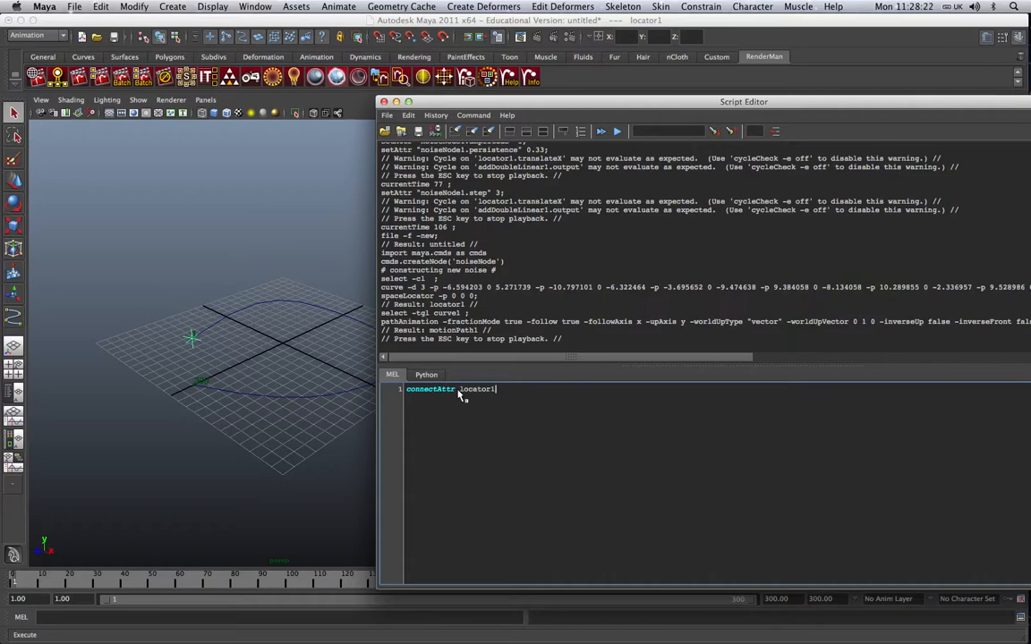
pyautogui.write('.tx')
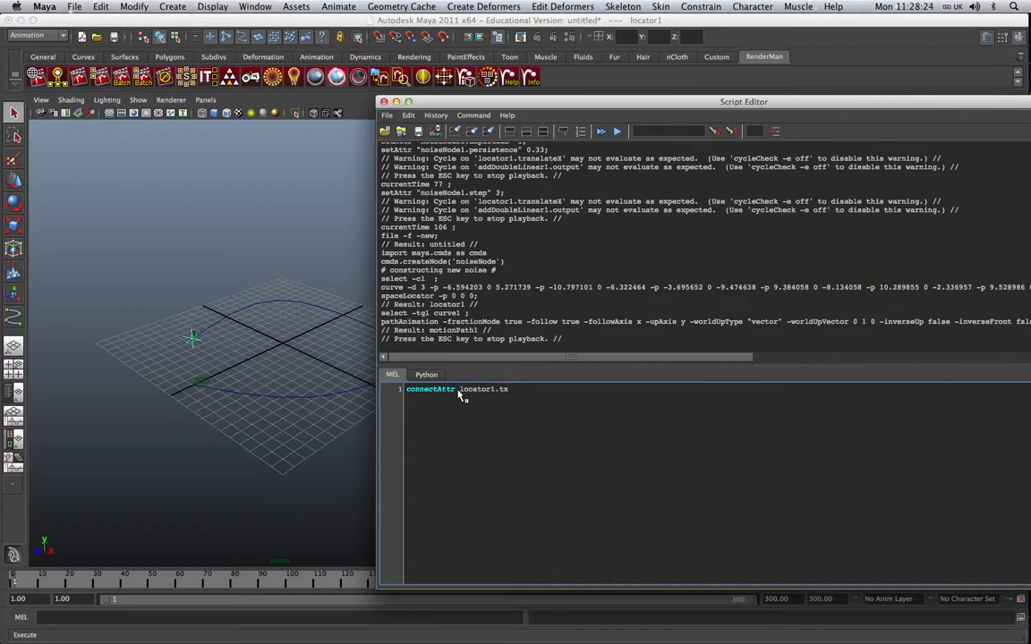
pyautogui.write('noiseNode')
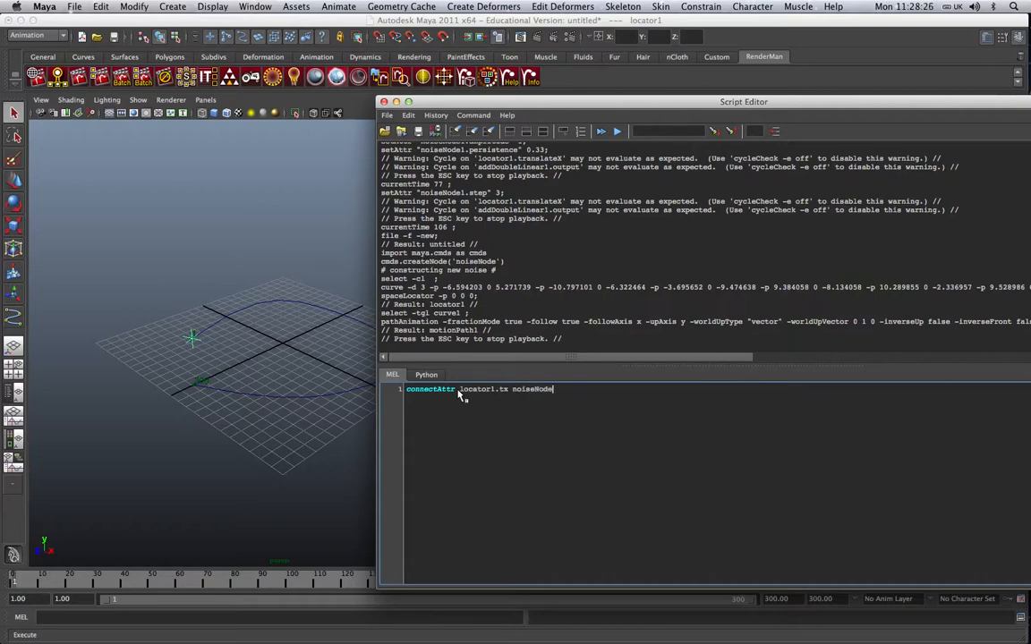
pyautogui.write('1.tx')
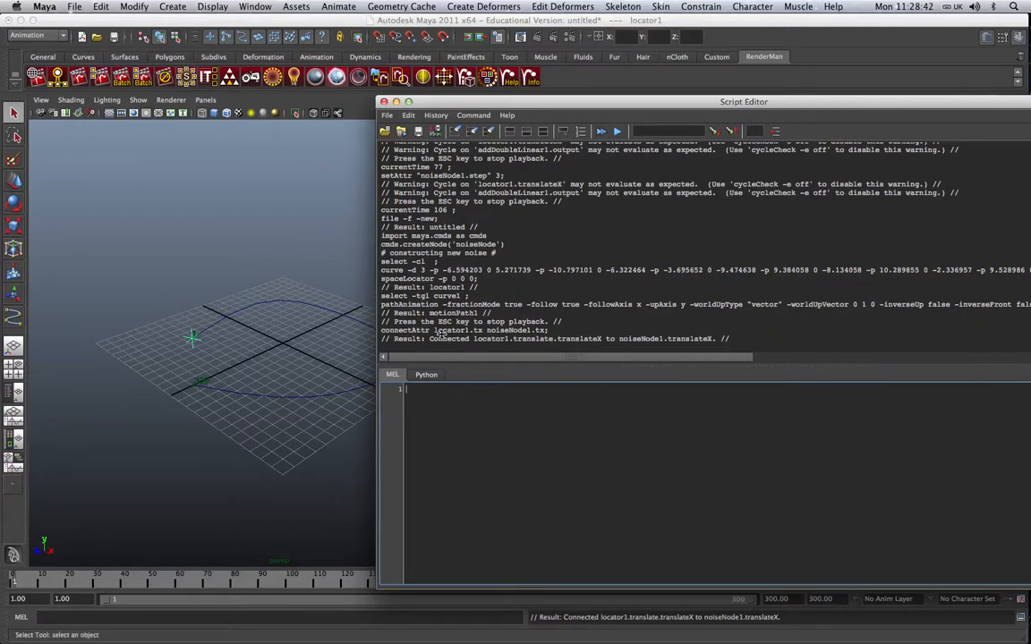
# Run cmds.connectAttr in Python wiring locator1's ty and tz into noiseNode1.
pyautogui.click(426, 374)
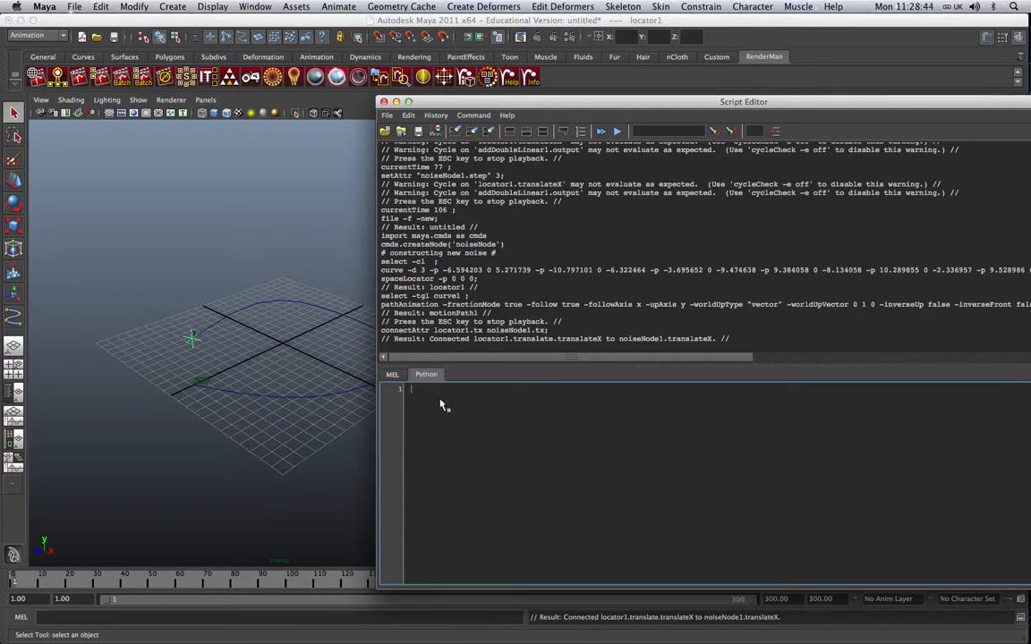
pyautogui.write('cmds.connectAttr')
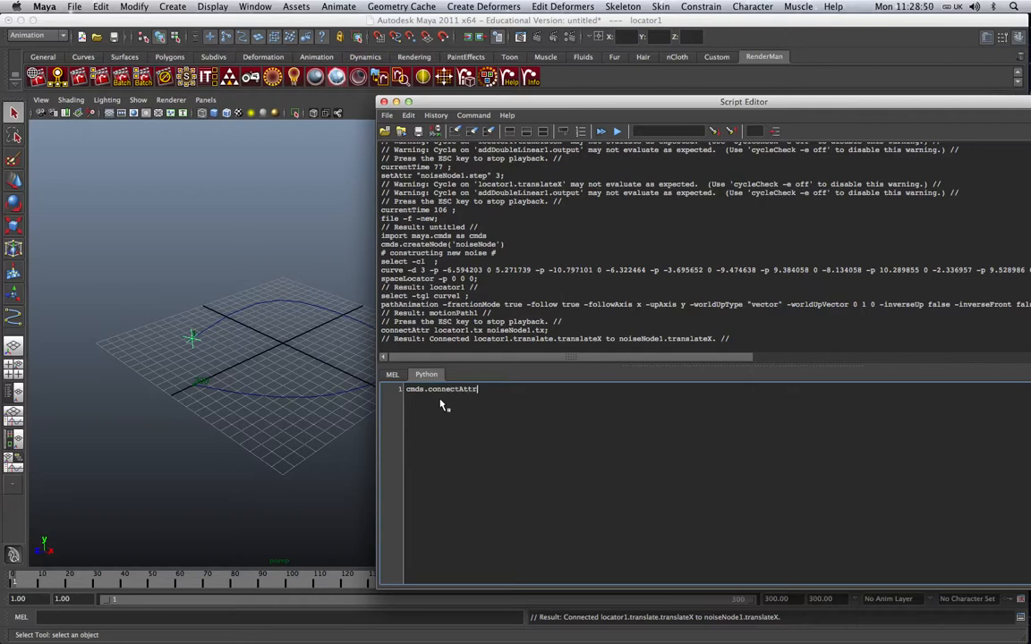
pyautogui.write("('")
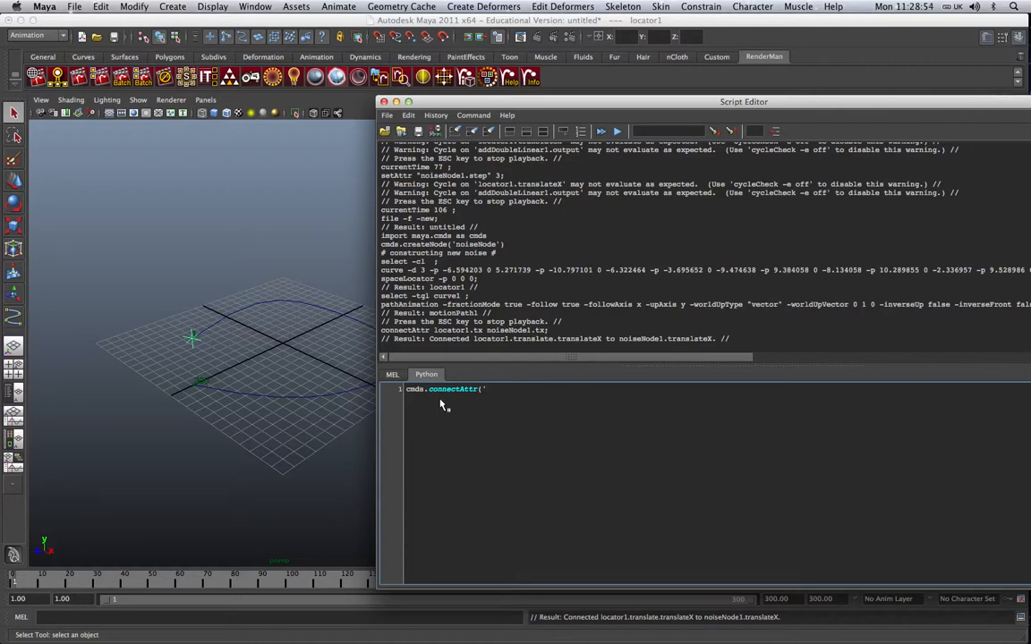
pyautogui.write('loca')
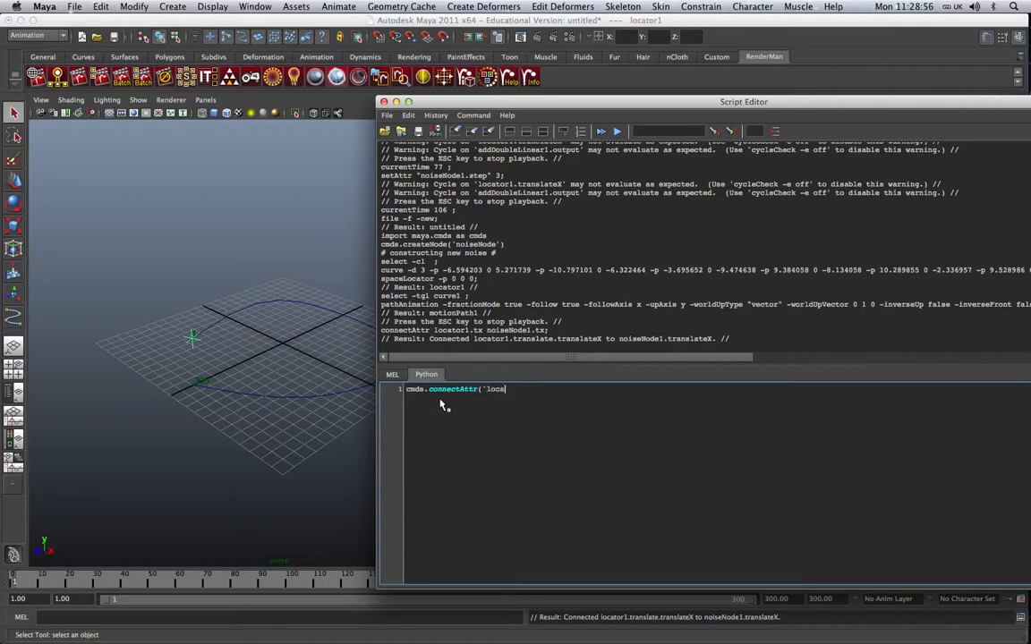
pyautogui.write('tor1.tx')
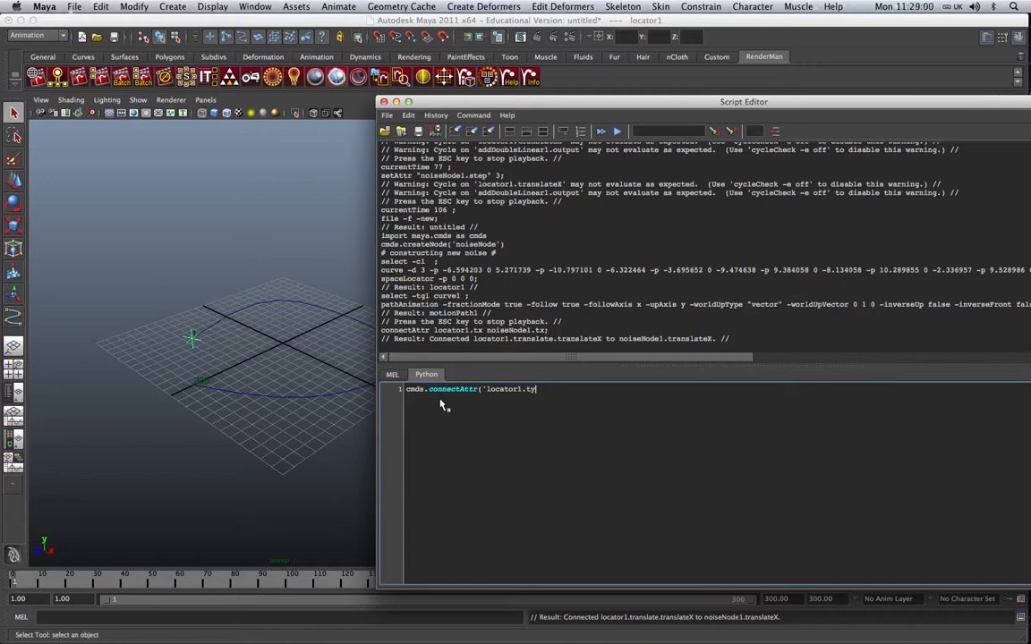
pyautogui.write("',")
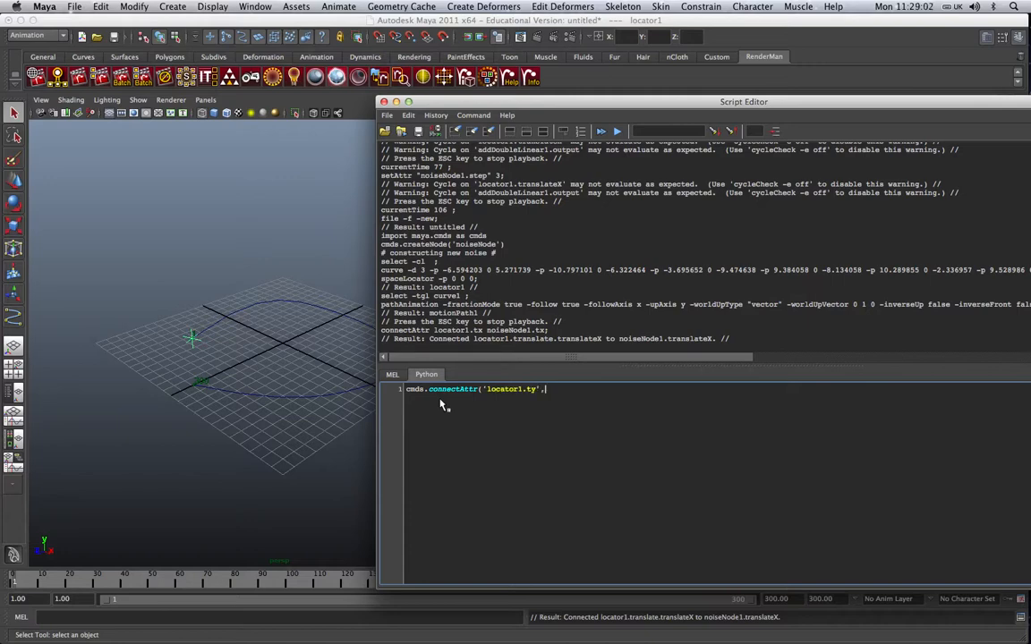
pyautogui.write("'noiseNo")
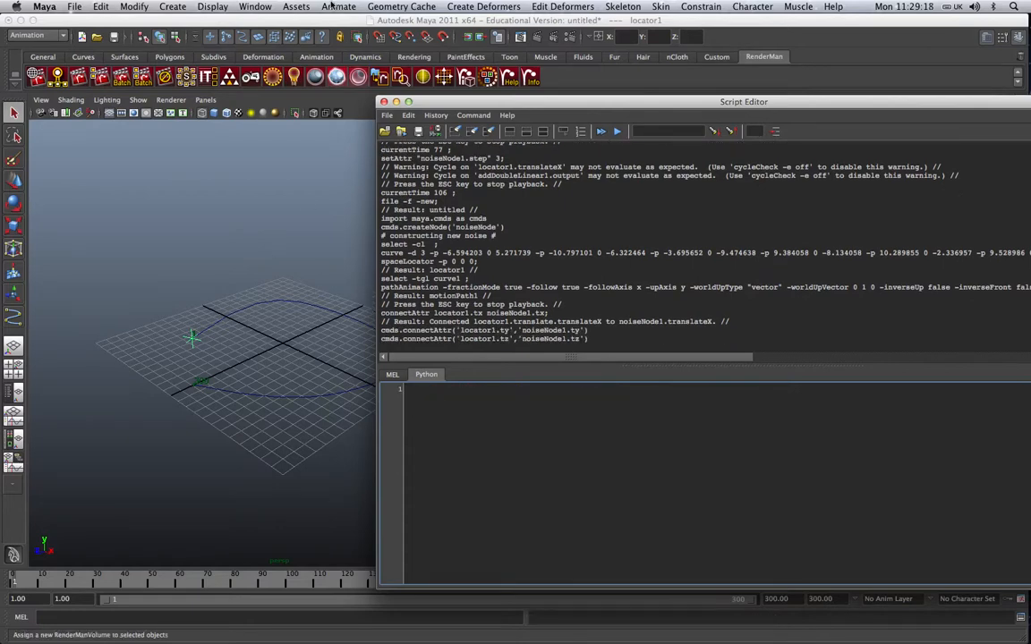
# Inspect locator1's links to motionPath1 and noiseNode1 in the Hypergraph connections view.
pyautogui.click(239, 11)
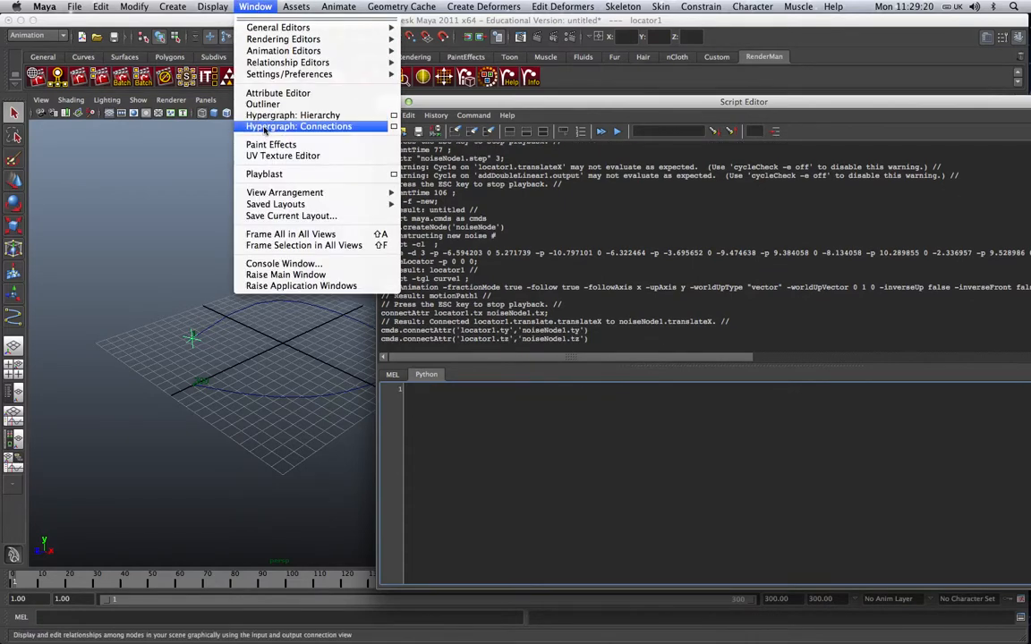
pyautogui.click(299, 127)
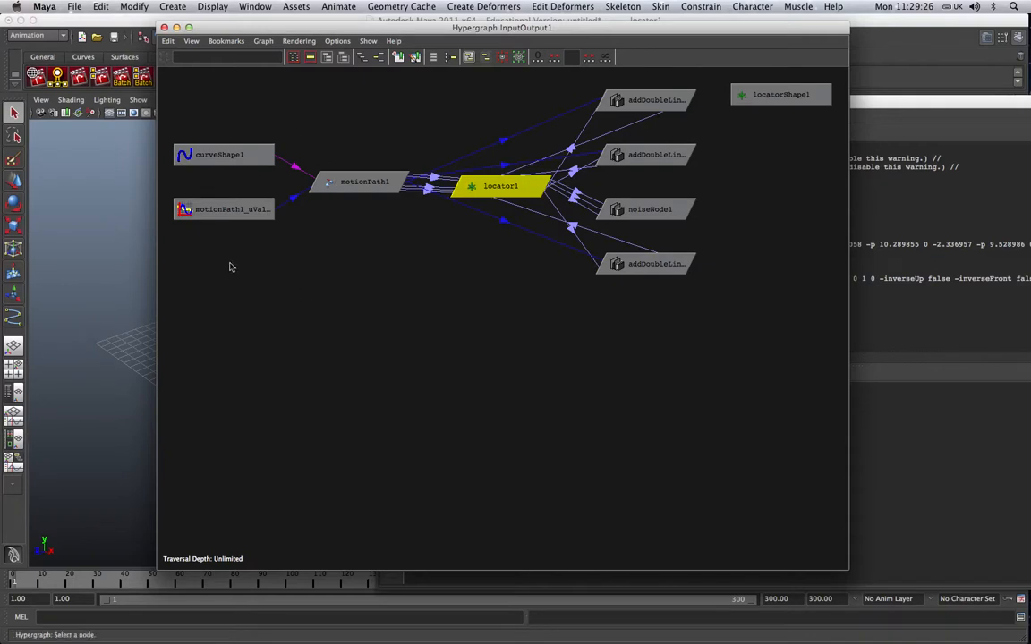
pyautogui.moveTo(669, 229)
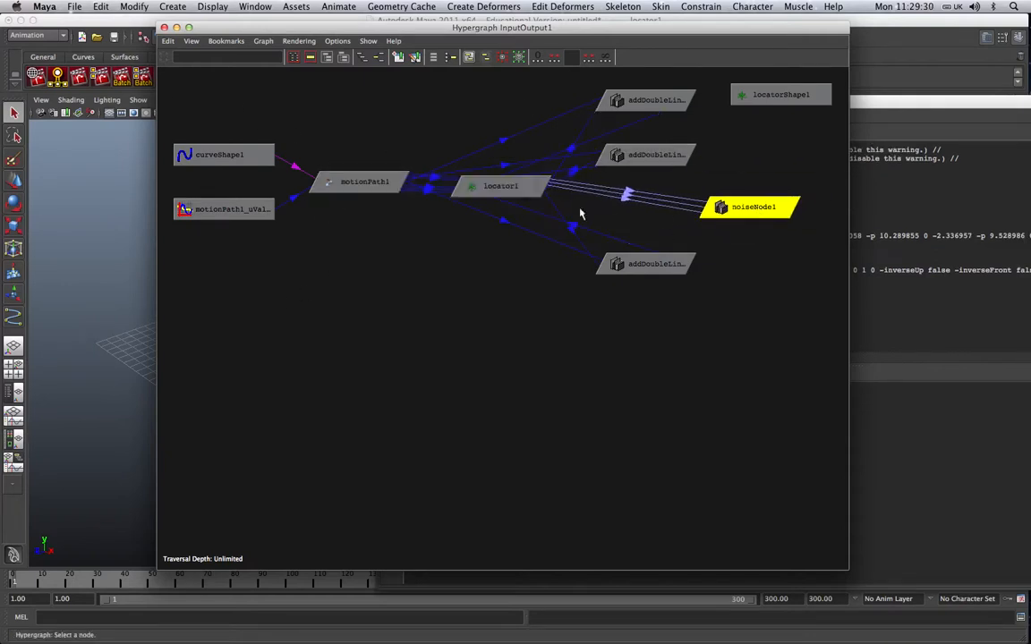
pyautogui.moveTo(631, 195)
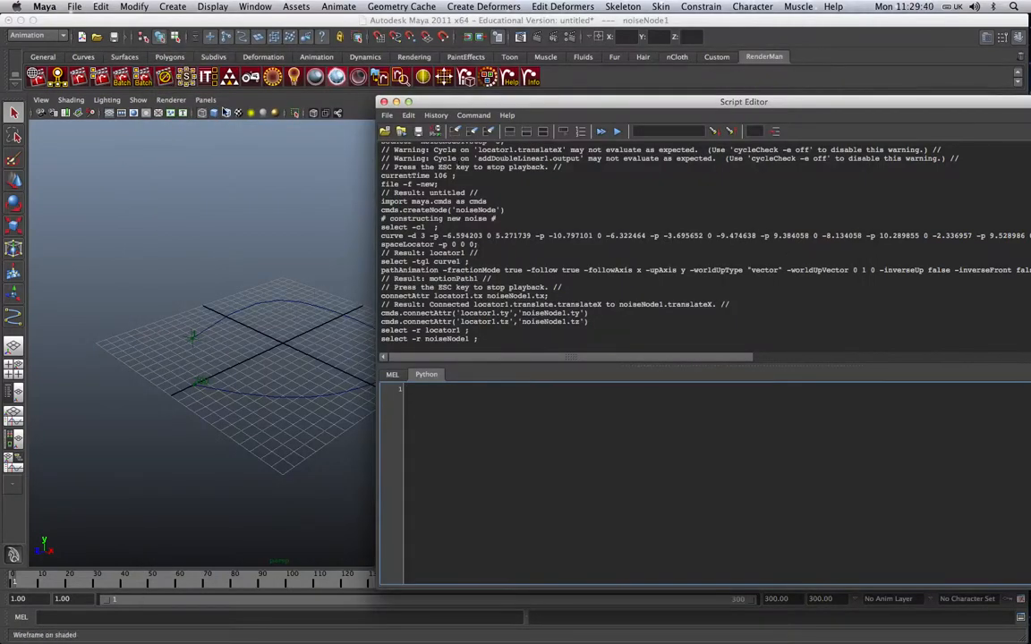
# Create a polygon sphere, pSphere1, at the origin and show its transform attributes.
pyautogui.click(177, 9)
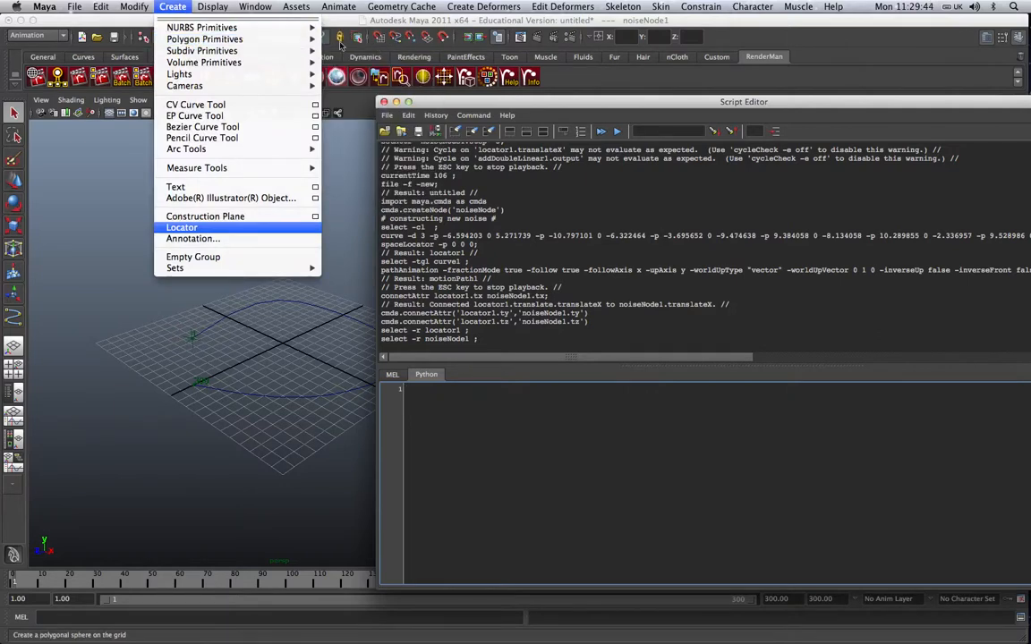
pyautogui.moveTo(204, 38)
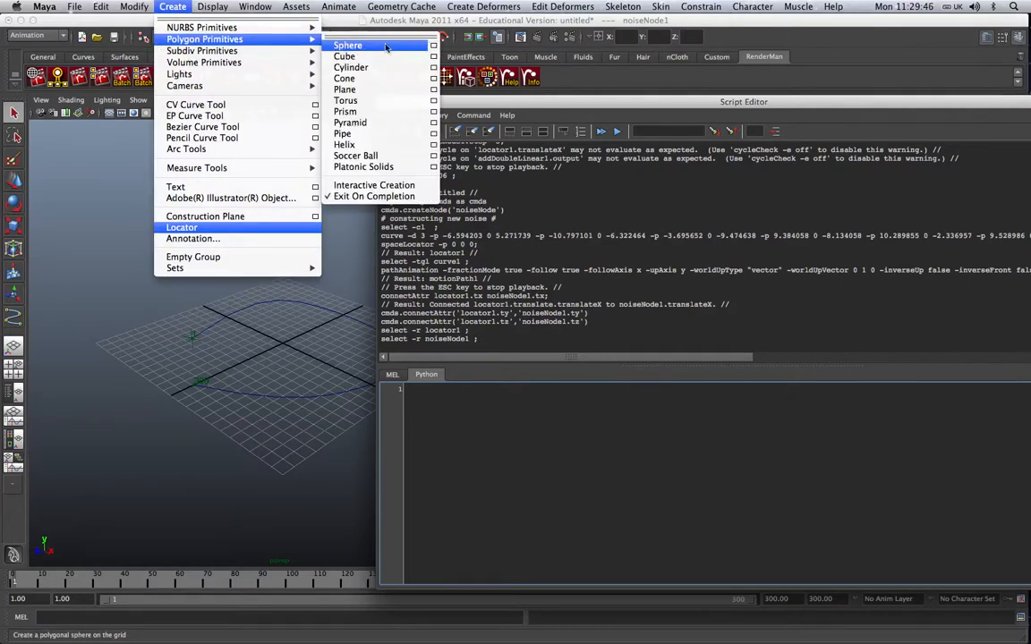
pyautogui.click(347, 45)
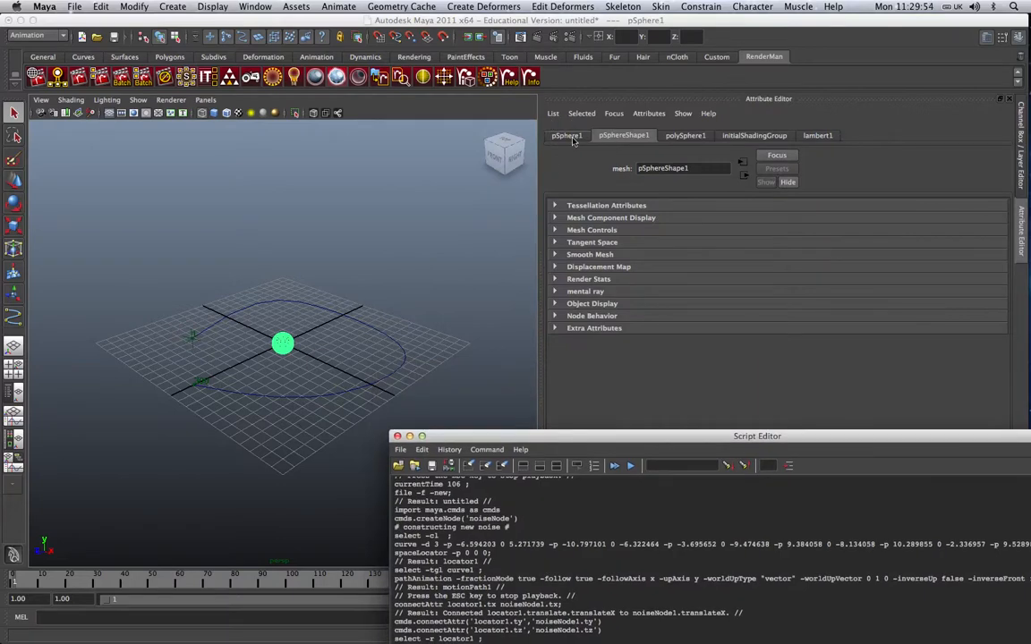
pyautogui.click(567, 135)
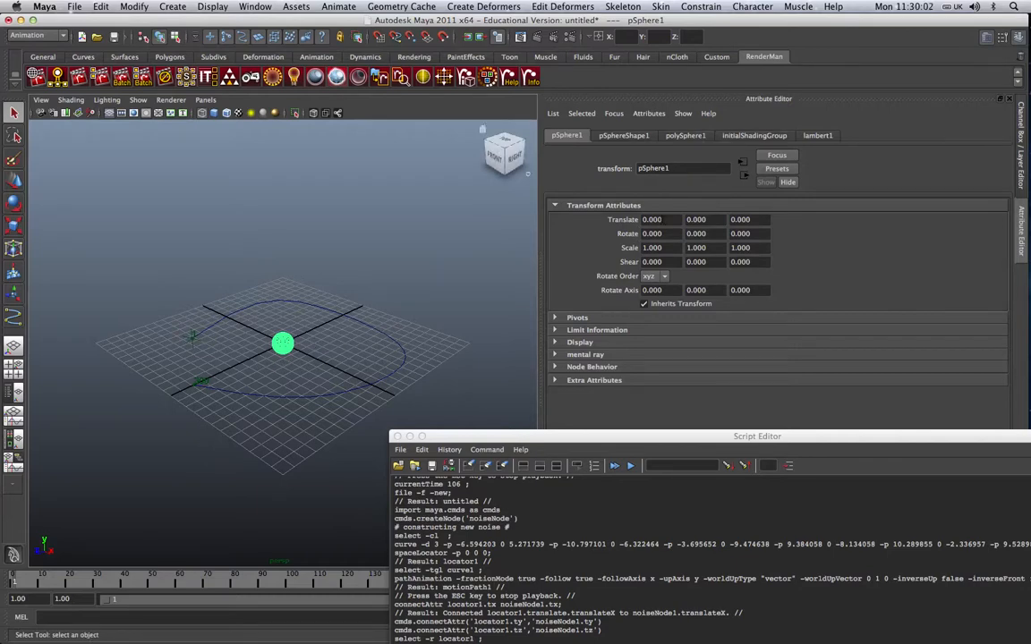
# Start a new expression on pSphere1's Translate attribute from the Attribute Editor.
pyautogui.rightClick(652, 219)
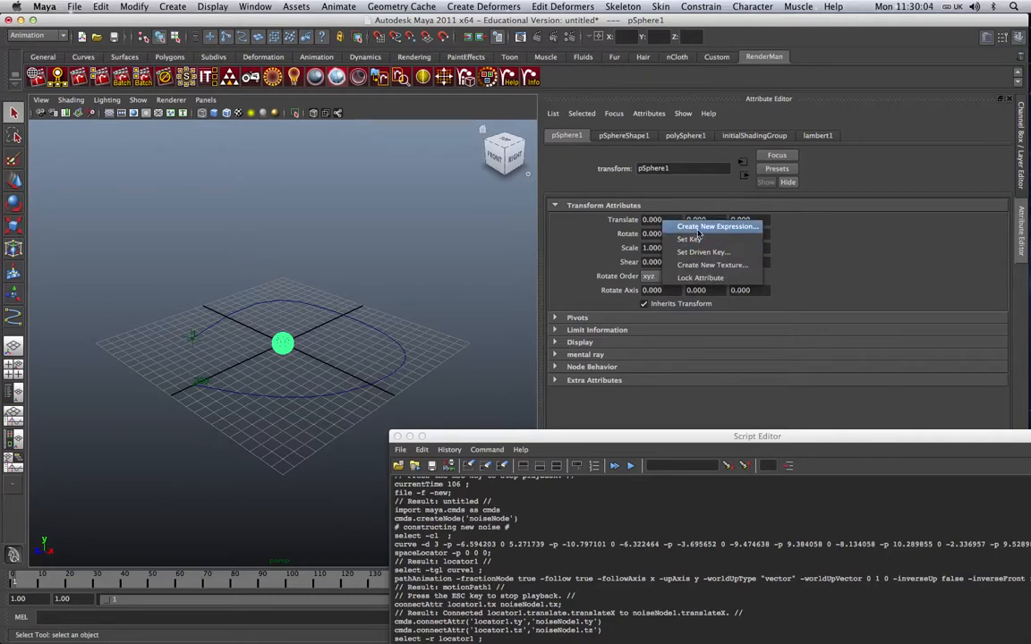
pyautogui.click(716, 225)
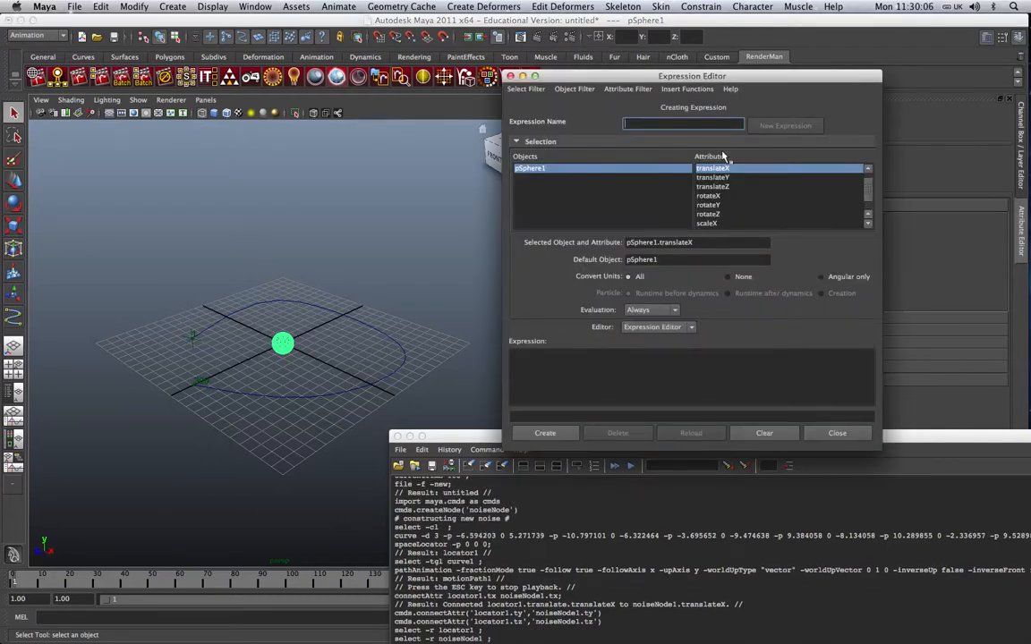
pyautogui.moveTo(719, 176)
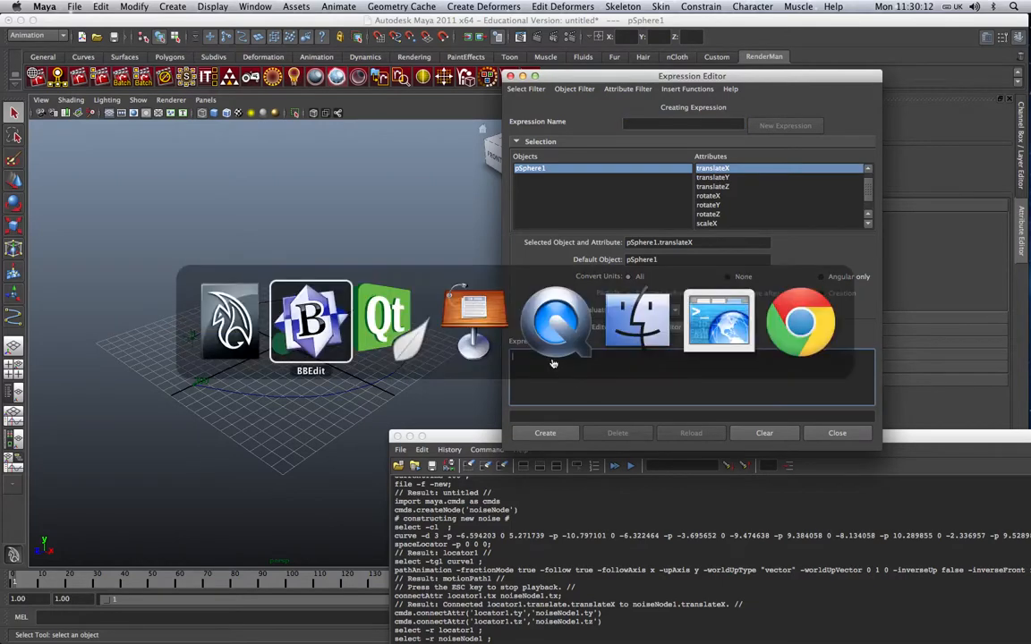
# Switch to BBEdit holding the pSphere1.translateX=locator1.translateX+noiseNode1.output line.
pyautogui.click(311, 322)
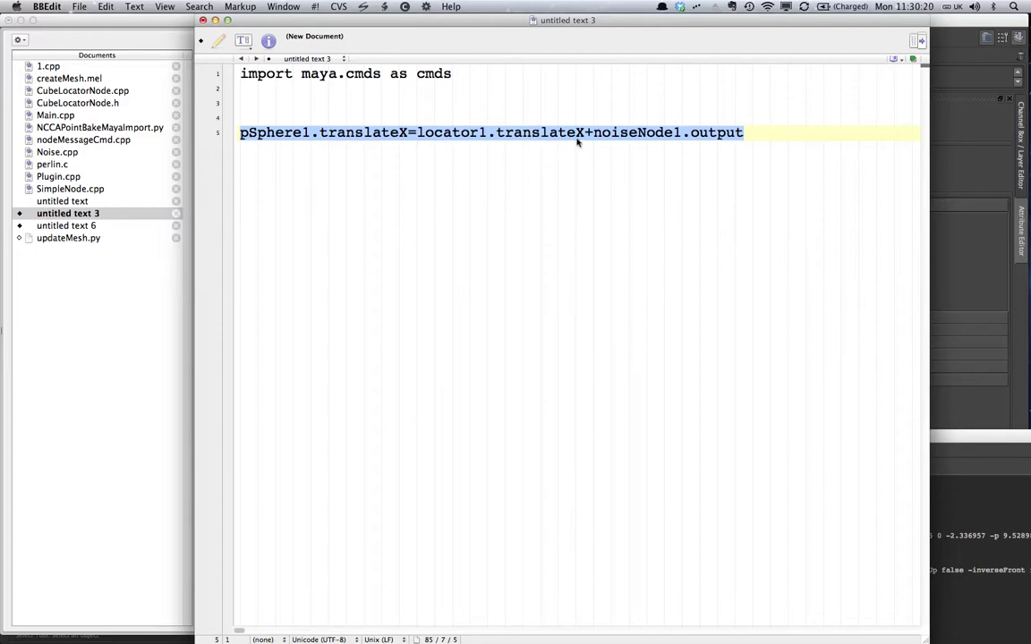
pyautogui.moveTo(601, 142)
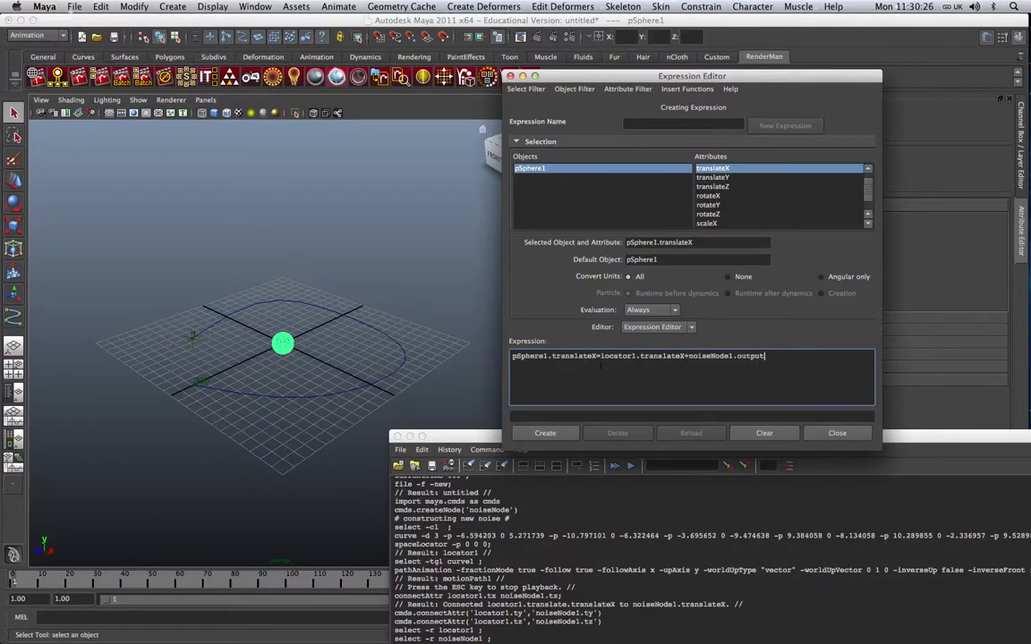
# Create expressions driving pSphere1 translateX, Y, Z from locator1 translate plus noiseNode1.output.
pyautogui.click(544, 433)
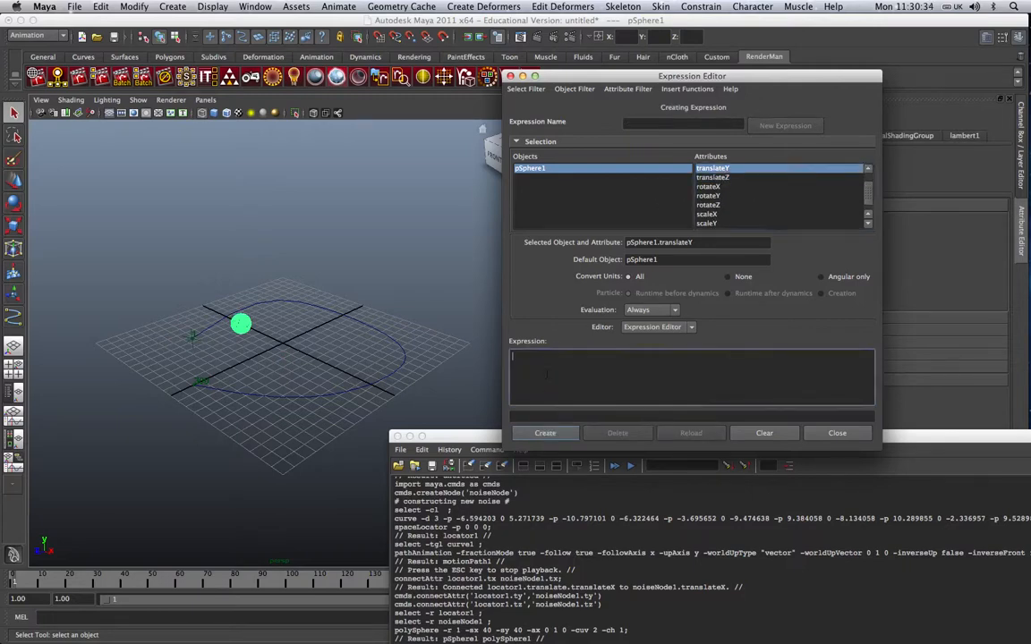
pyautogui.write('pSphere1.translateX=locator1.translateX+noiseNode1.output')
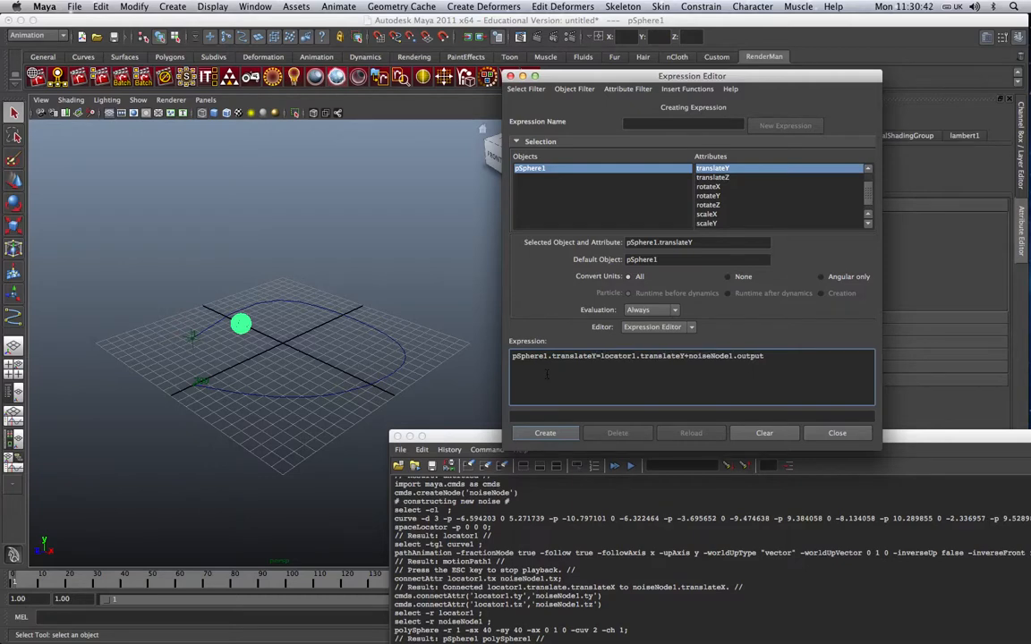
pyautogui.click(544, 433)
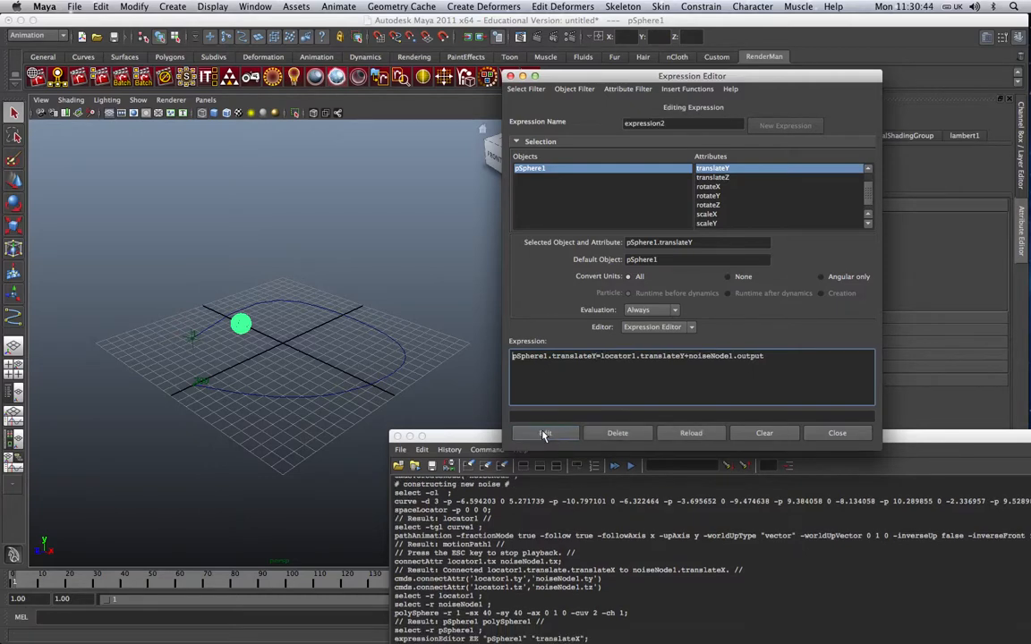
pyautogui.click(545, 433)
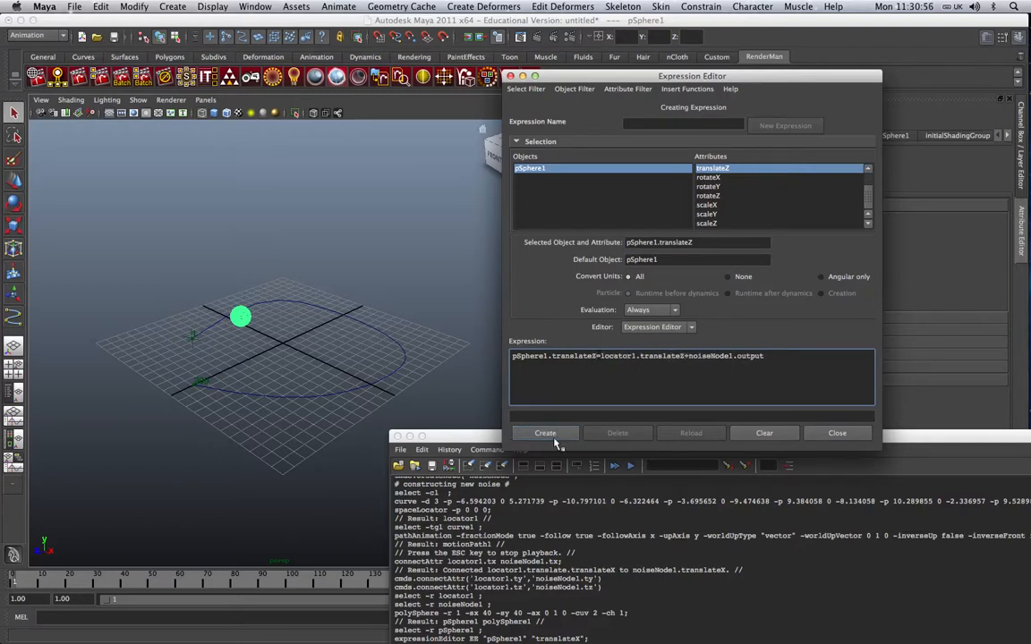
pyautogui.click(544, 432)
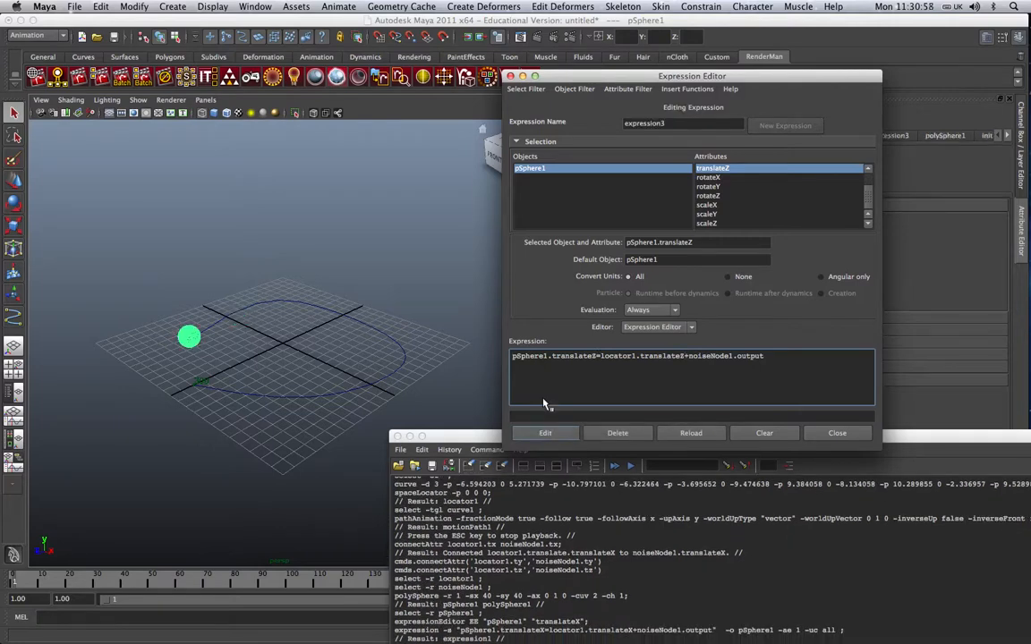
pyautogui.click(837, 432)
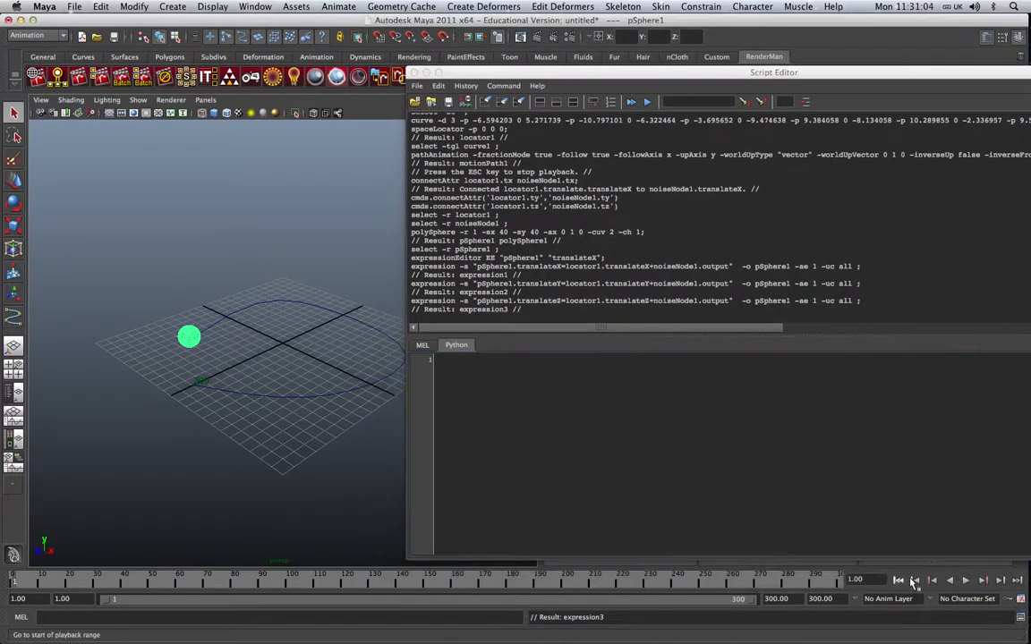
# Rewind the animation to its first frame.
pyautogui.click(976, 597)
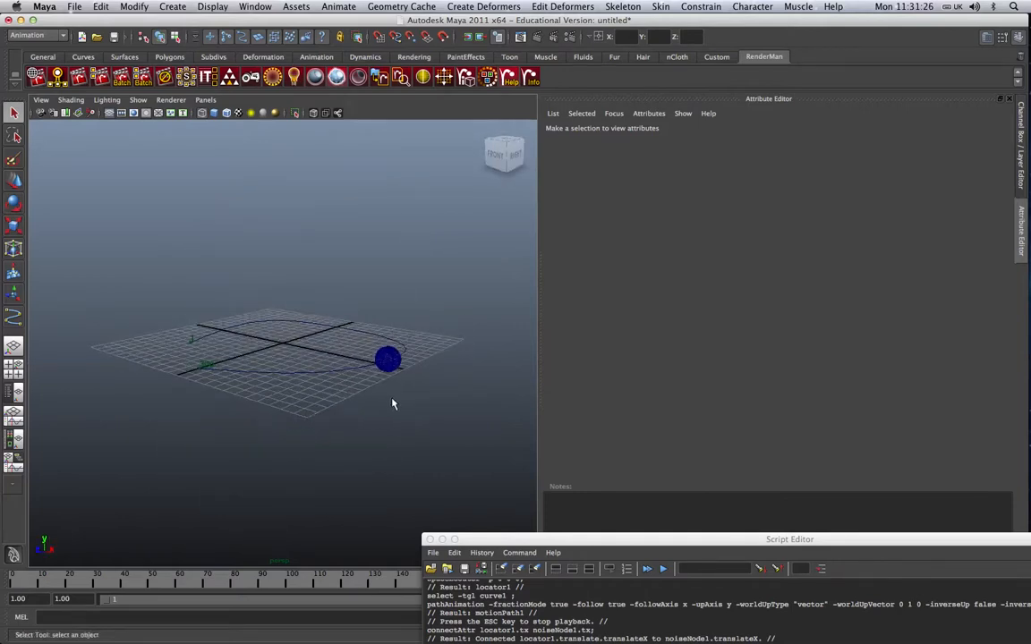
# Select the sphere and set noiseNode1's Noise Type to Turbulence.
pyautogui.click(387, 360)
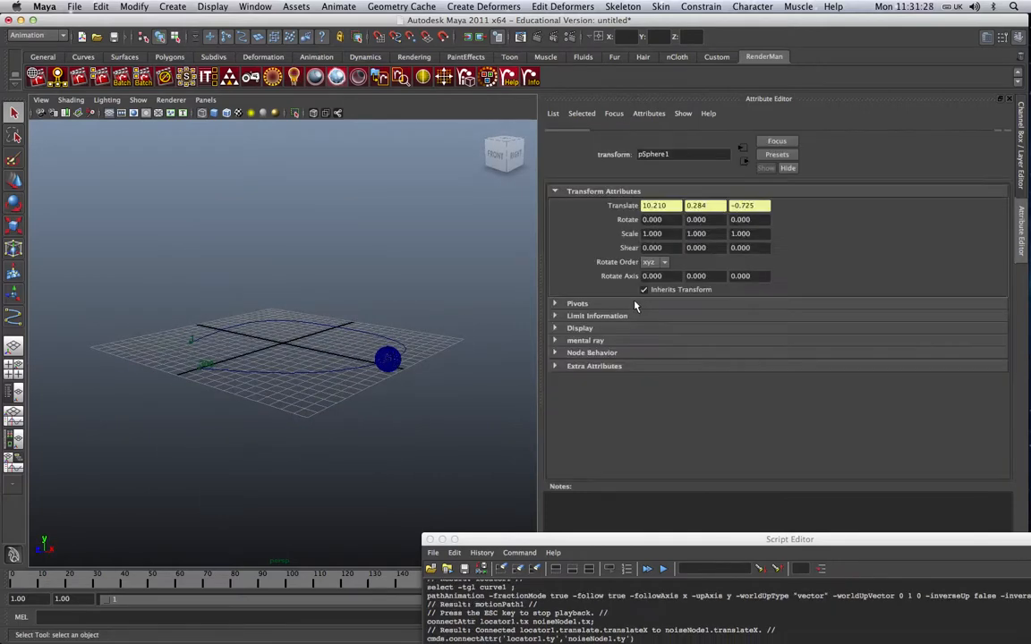
pyautogui.click(388, 358)
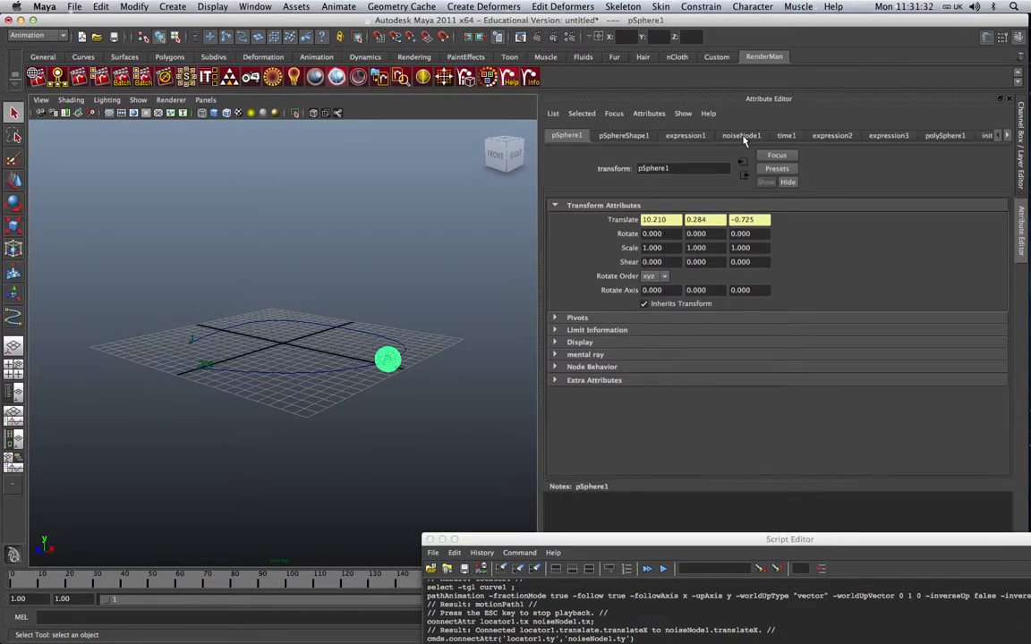
pyautogui.click(742, 136)
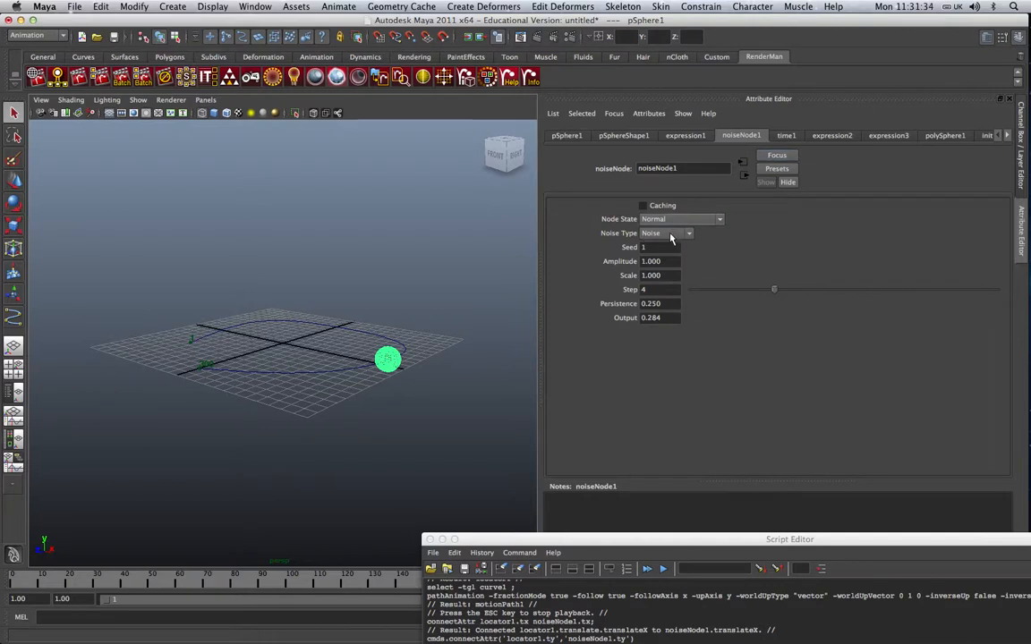
pyautogui.click(666, 233)
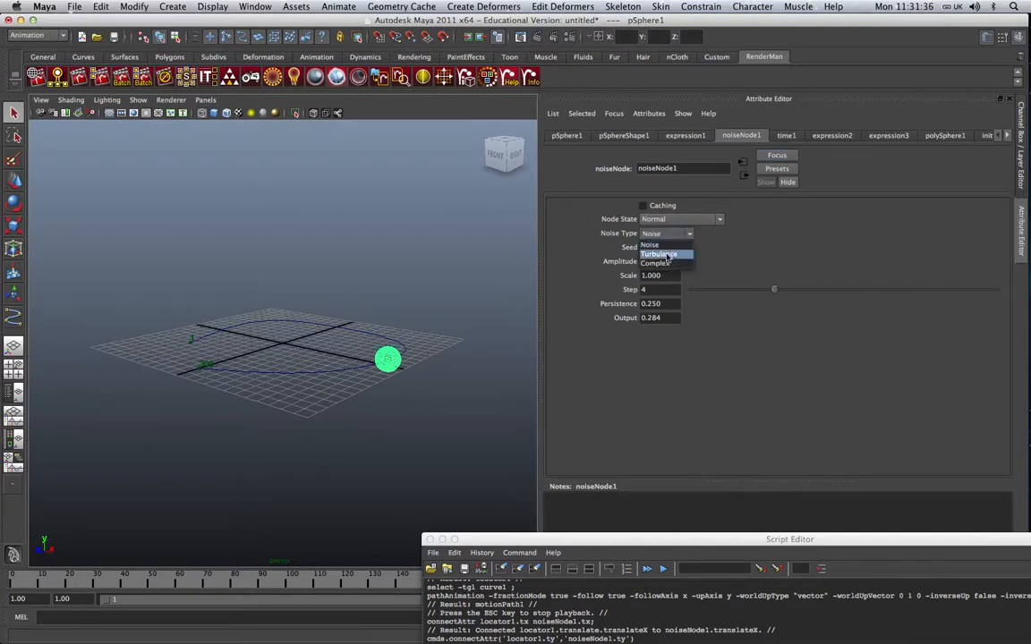
pyautogui.click(658, 253)
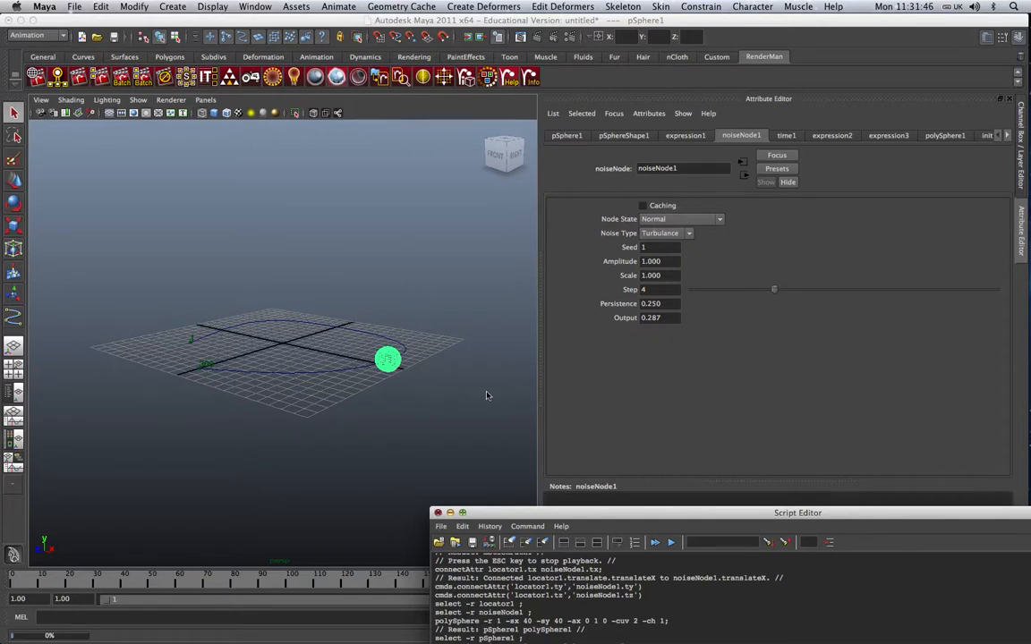
pyautogui.moveTo(635, 492)
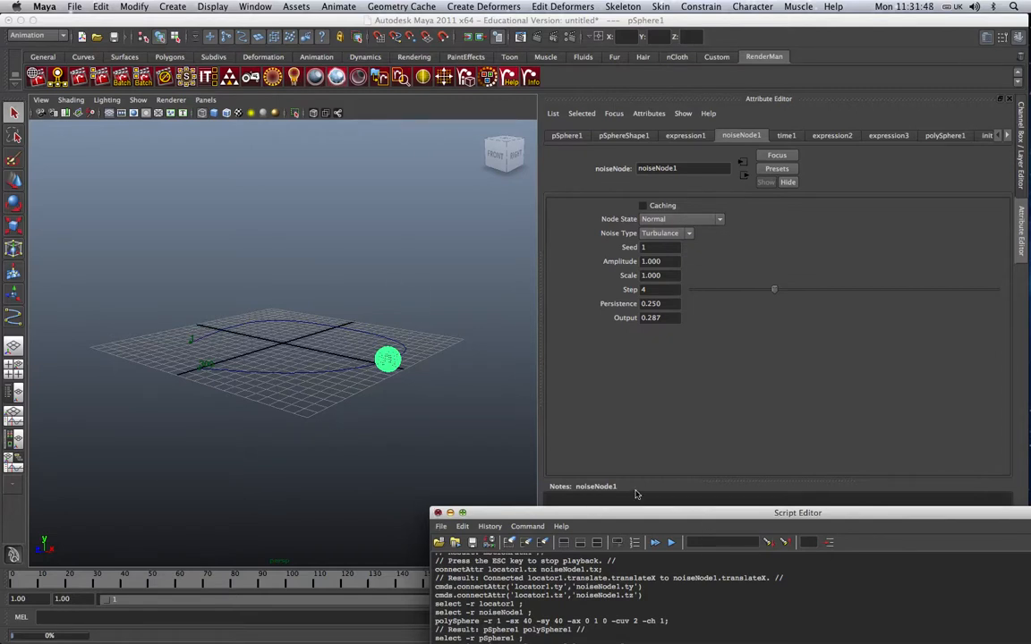